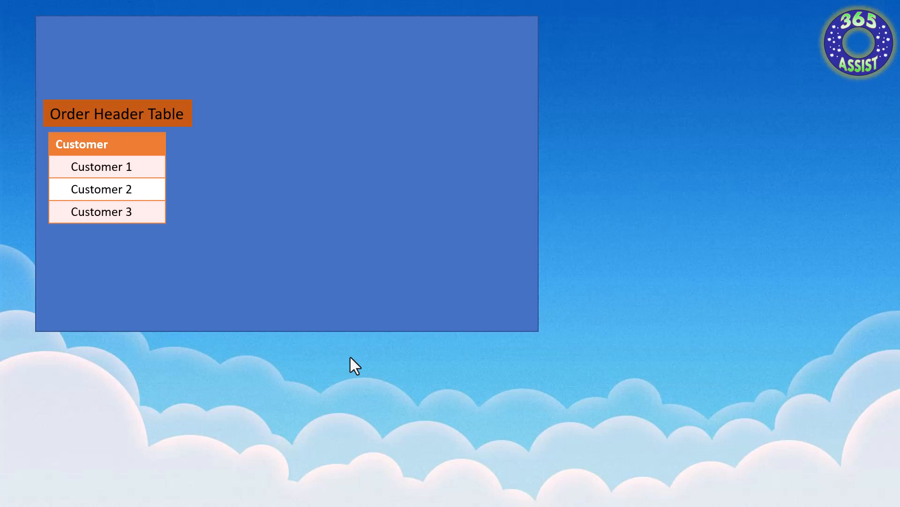
{"action": "mouse_move", "coordinate": [367, 229]}
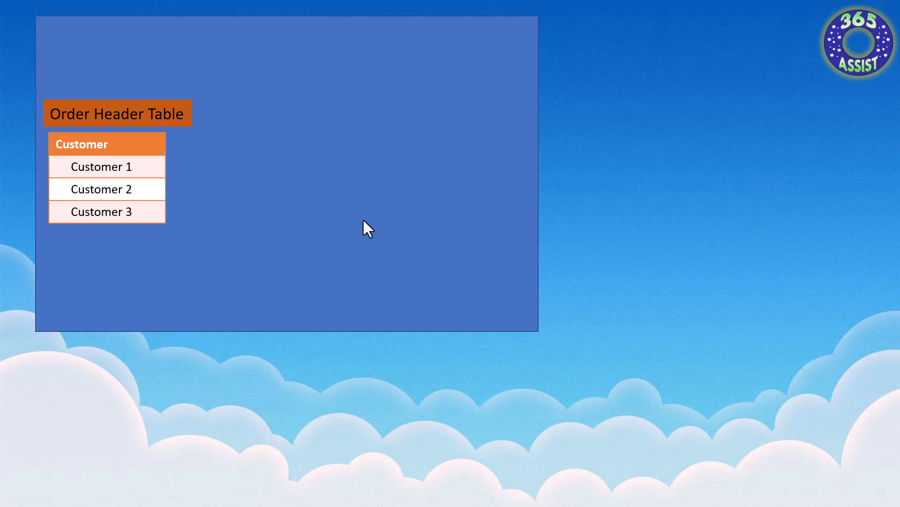
{"action": "mouse_move", "coordinate": [172, 100]}
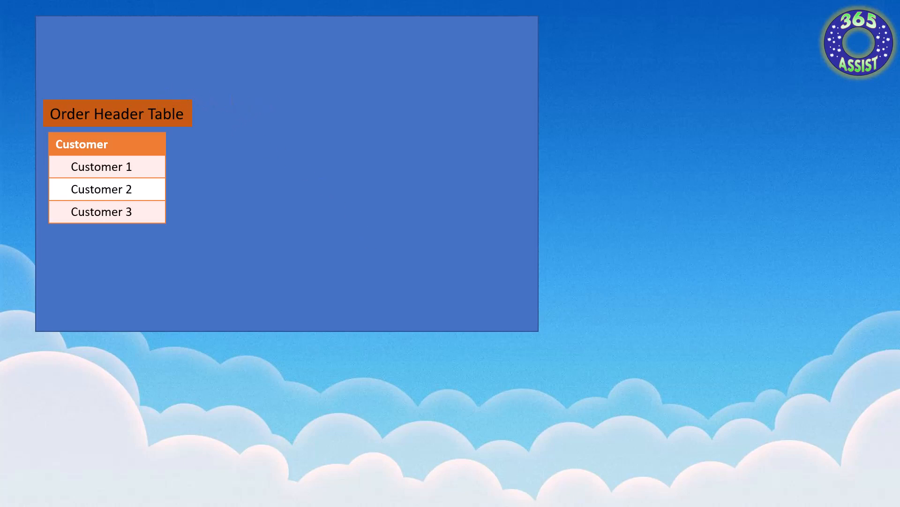
{"action": "mouse_move", "coordinate": [158, 130]}
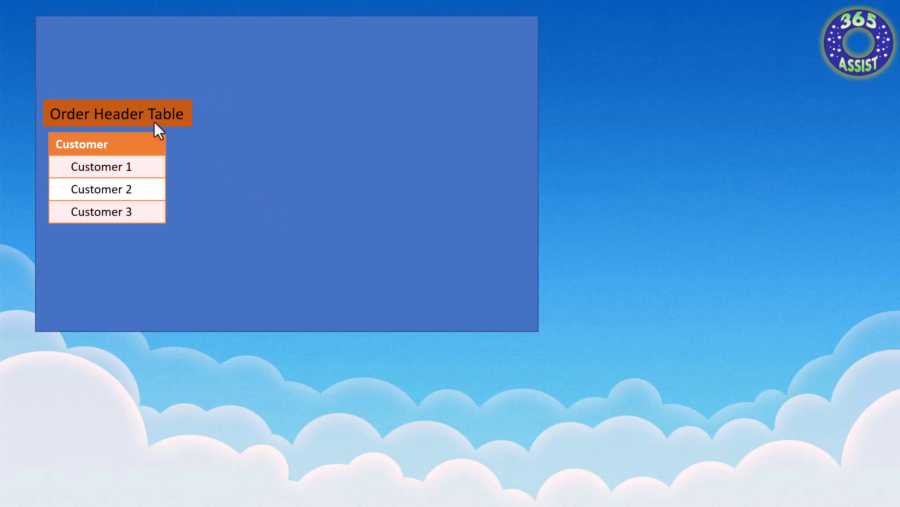
{"action": "mouse_move", "coordinate": [121, 141]}
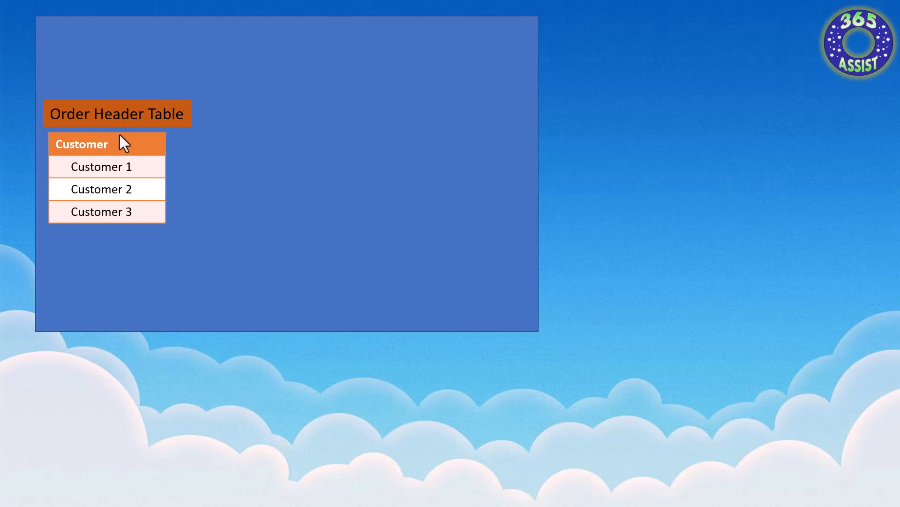
{"action": "mouse_move", "coordinate": [144, 170]}
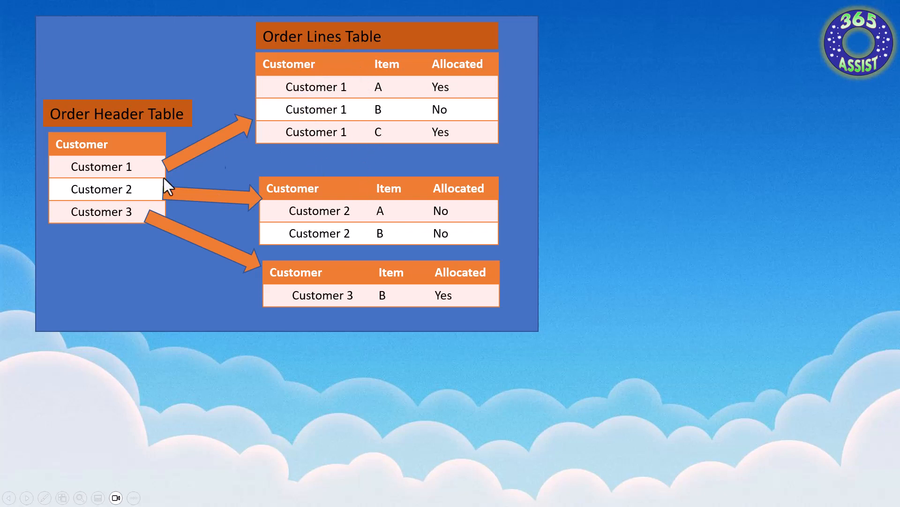
{"action": "mouse_move", "coordinate": [406, 121]}
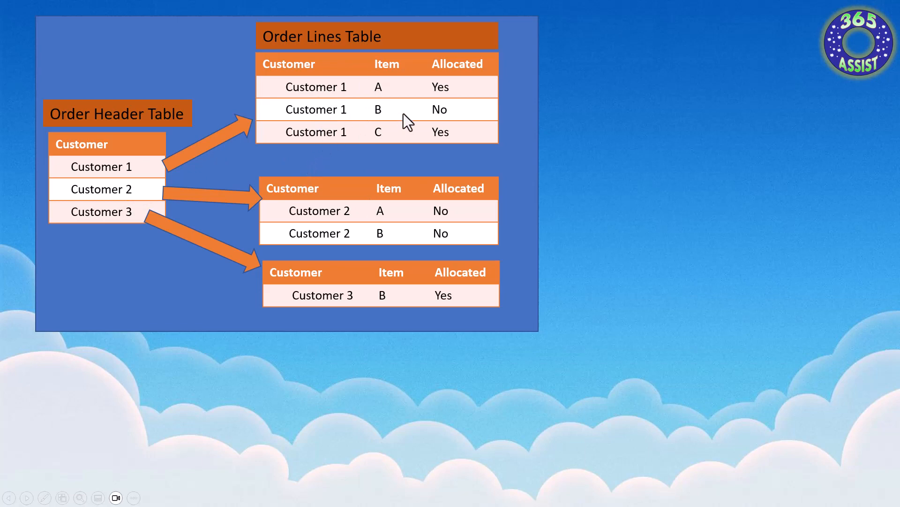
{"action": "mouse_move", "coordinate": [457, 97]}
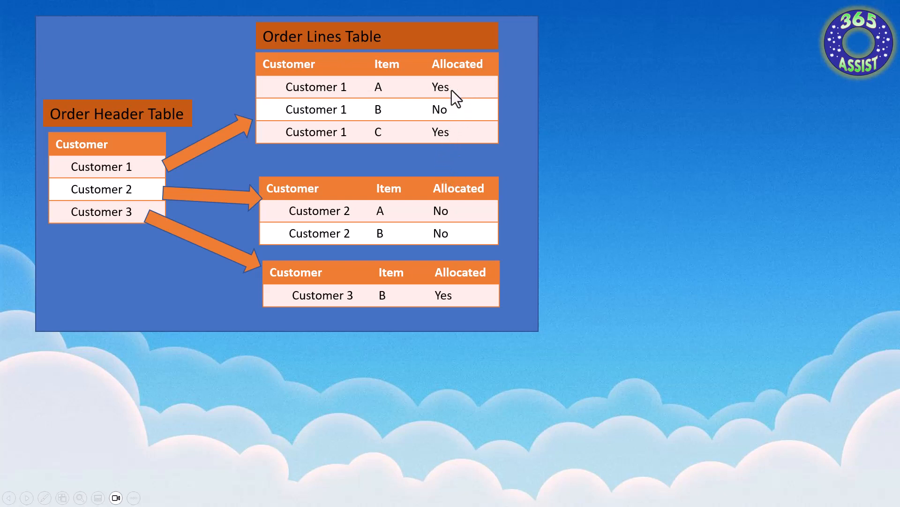
{"action": "mouse_move", "coordinate": [138, 198]}
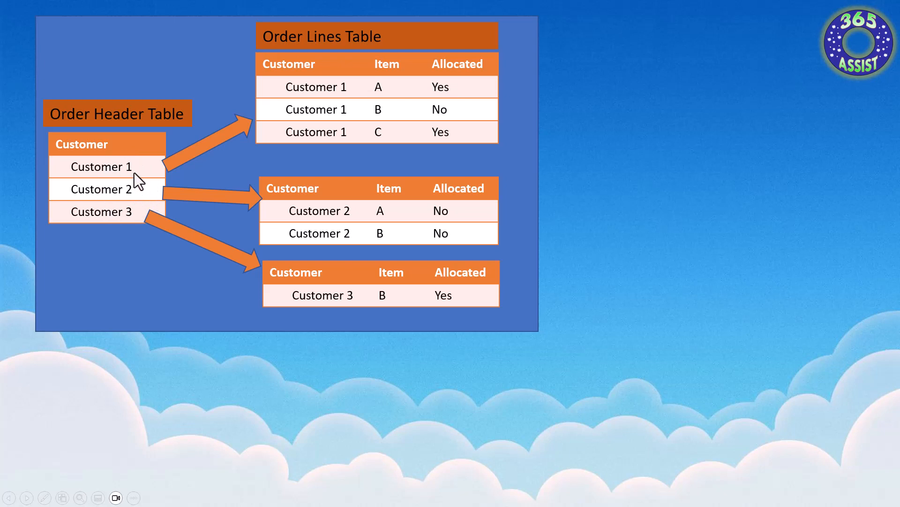
{"action": "mouse_move", "coordinate": [449, 134]}
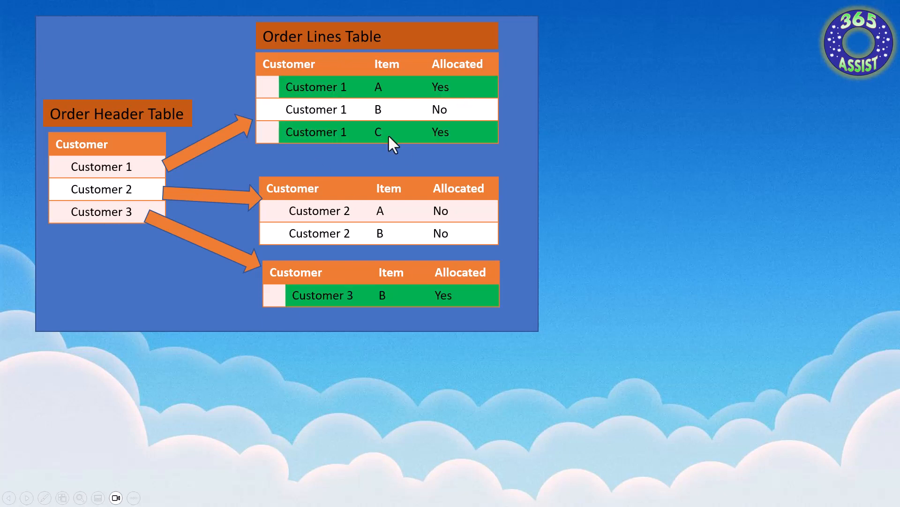
{"action": "mouse_move", "coordinate": [336, 107]}
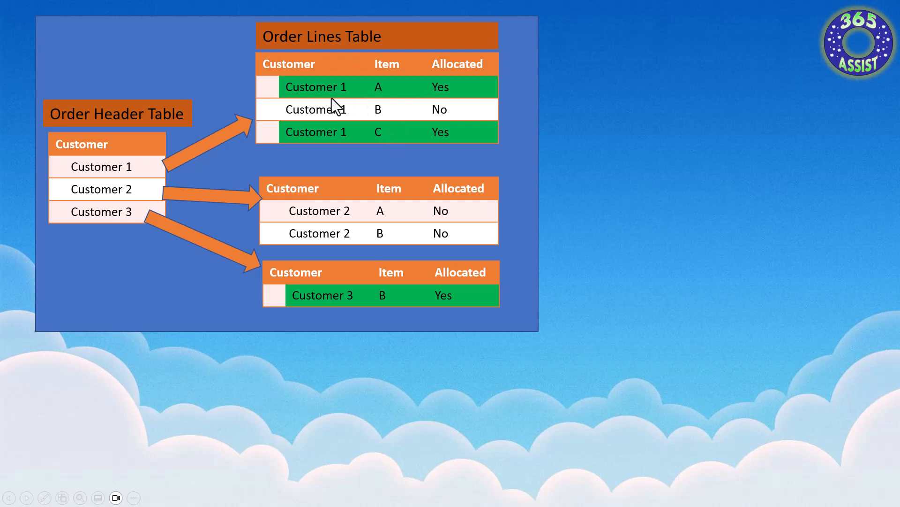
{"action": "mouse_move", "coordinate": [335, 128]}
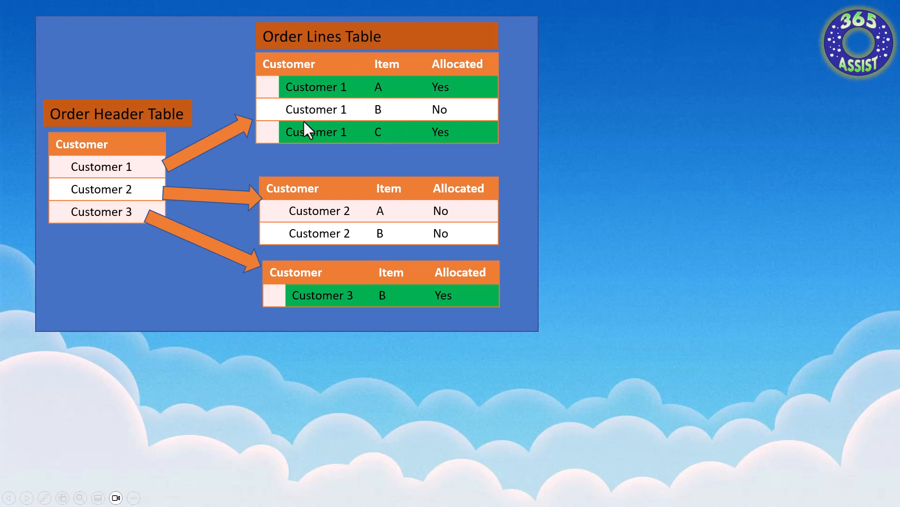
{"action": "mouse_move", "coordinate": [157, 184]}
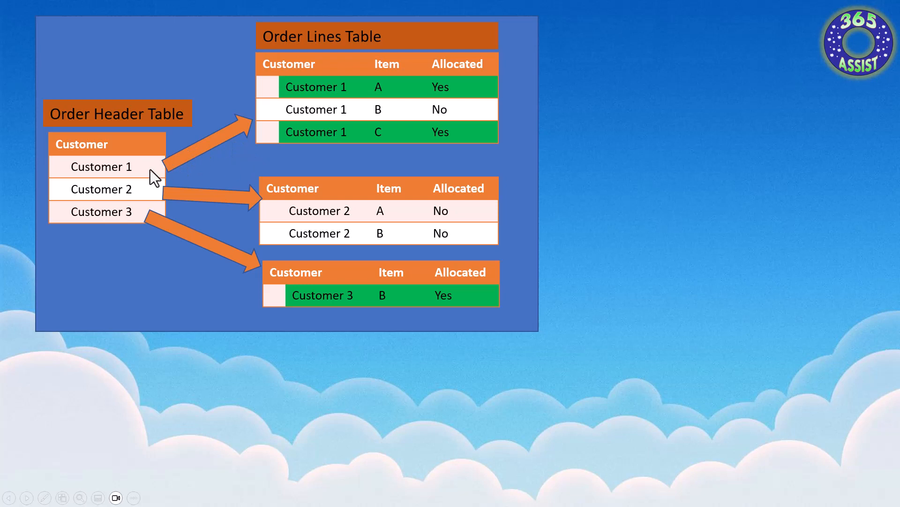
{"action": "mouse_move", "coordinate": [453, 132]}
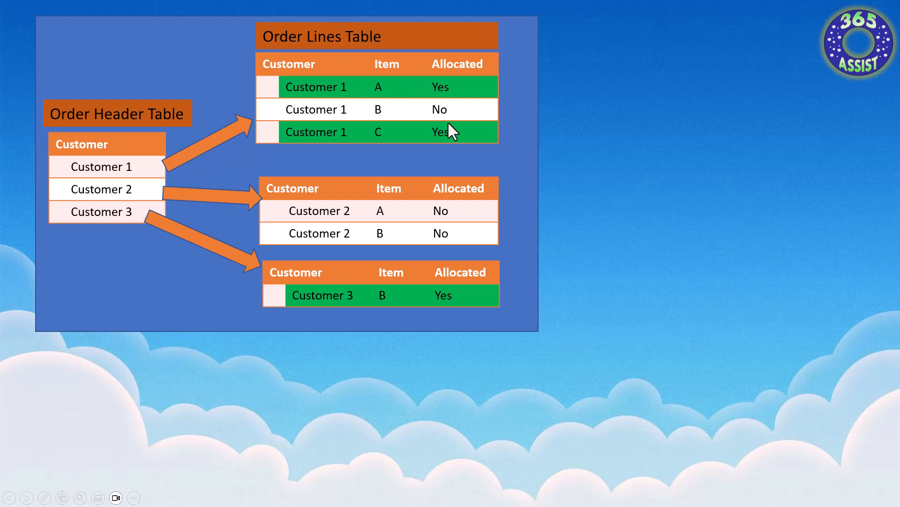
{"action": "mouse_move", "coordinate": [349, 210]}
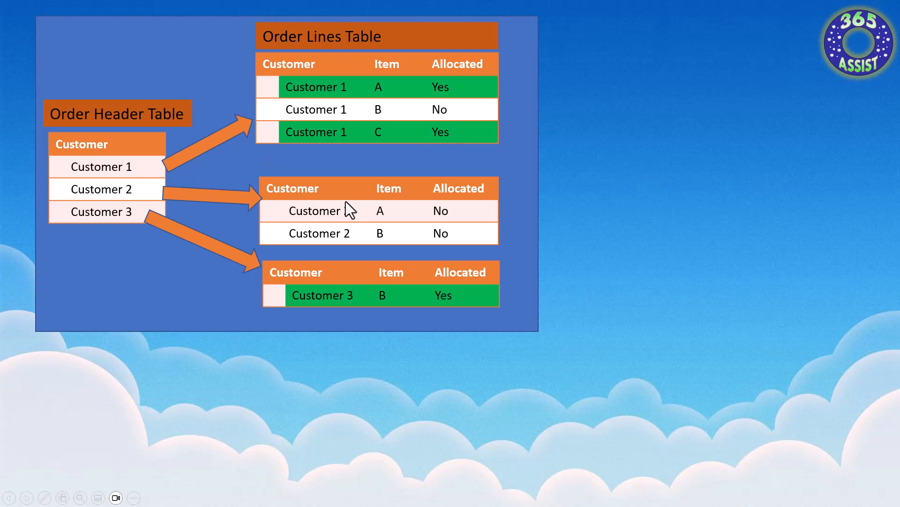
{"action": "mouse_move", "coordinate": [350, 216]}
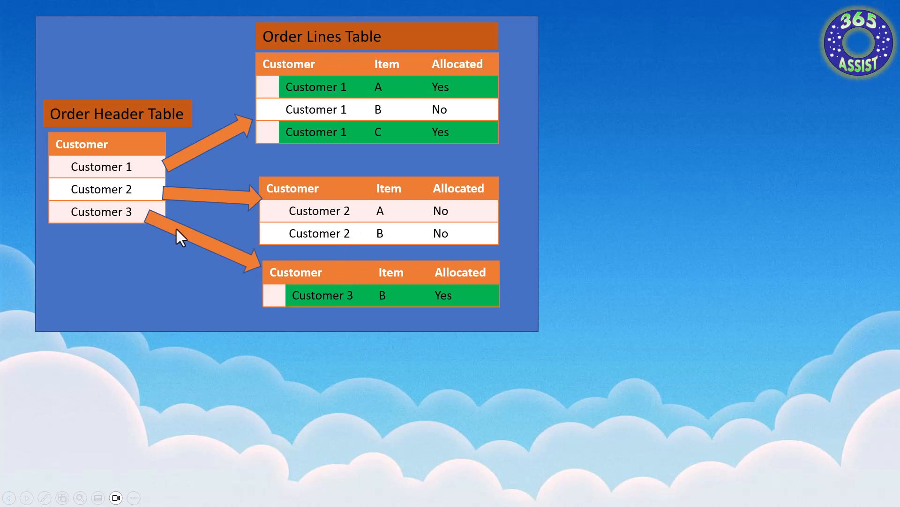
{"action": "mouse_move", "coordinate": [395, 304]}
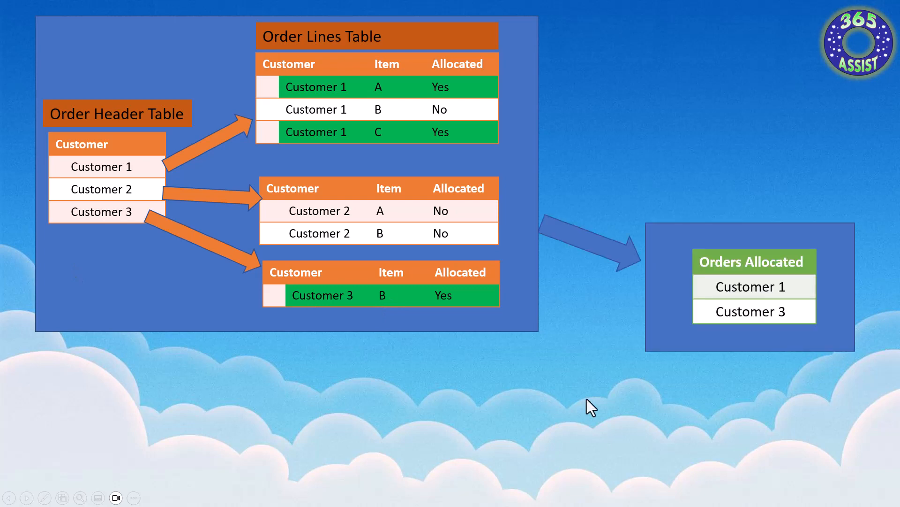
{"action": "mouse_move", "coordinate": [761, 246]}
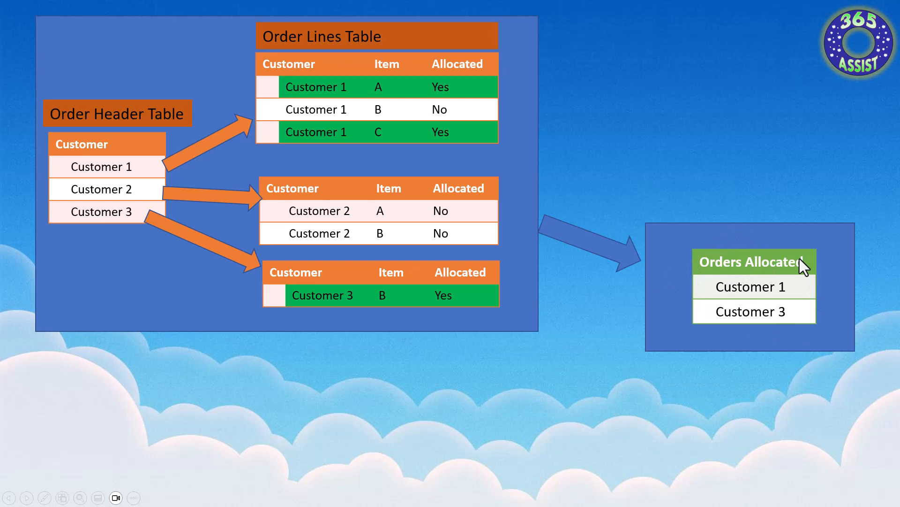
{"action": "mouse_move", "coordinate": [760, 334]}
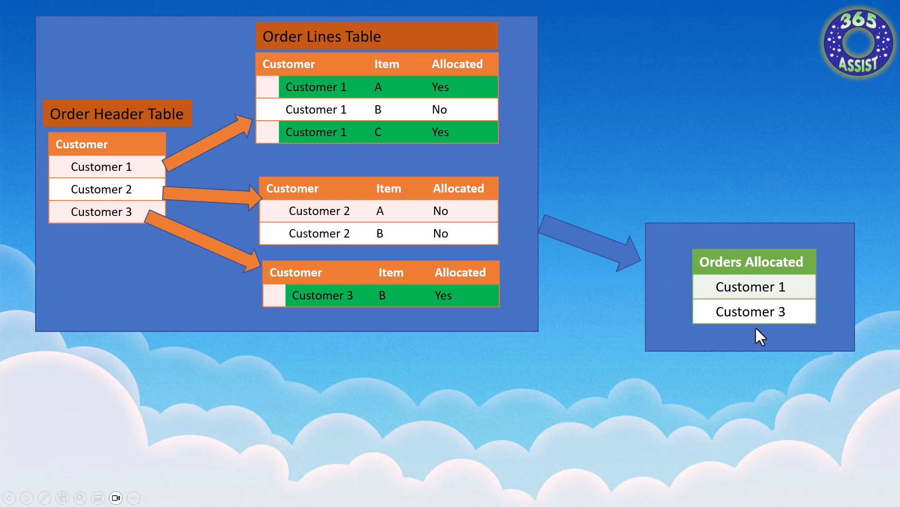
{"action": "mouse_move", "coordinate": [442, 95]}
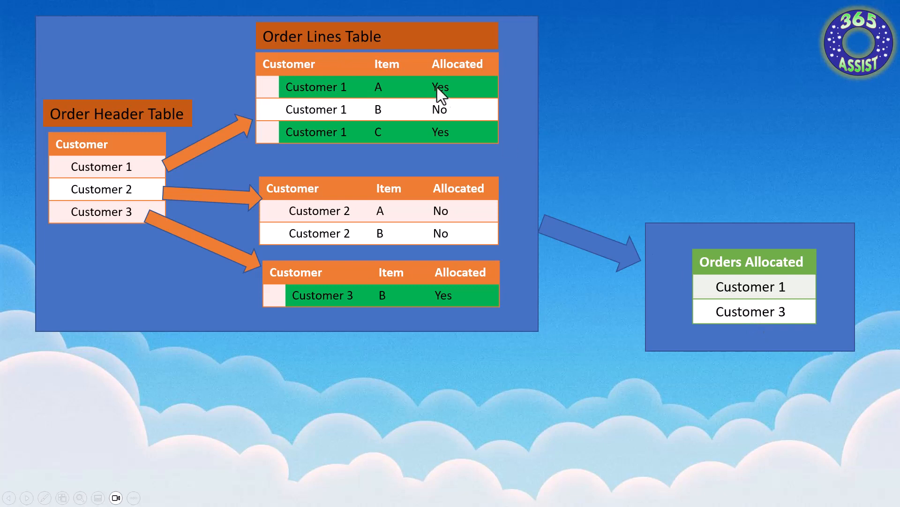
{"action": "mouse_move", "coordinate": [416, 98]}
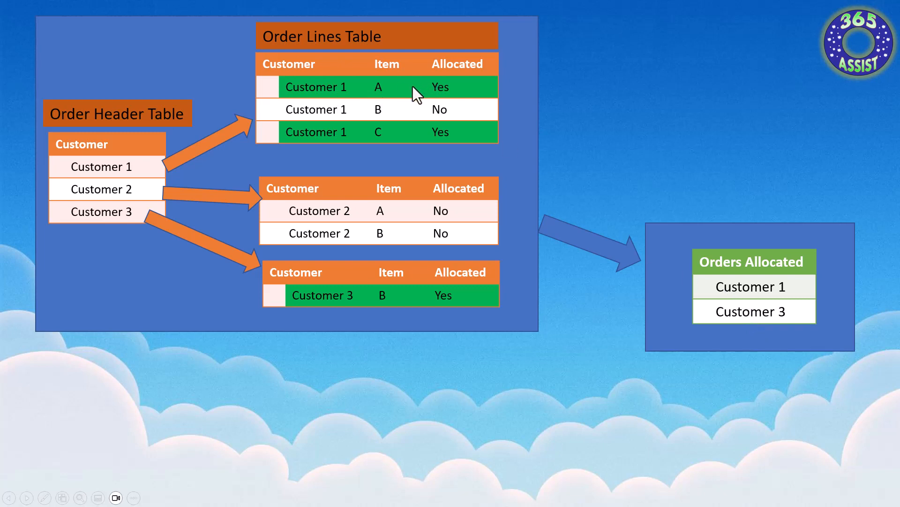
{"action": "mouse_move", "coordinate": [471, 296]}
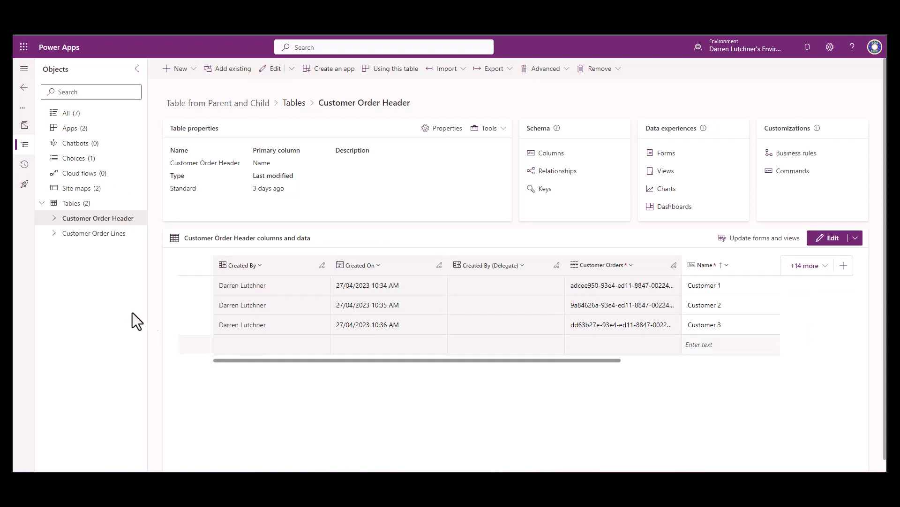
{"action": "mouse_move", "coordinate": [121, 232]}
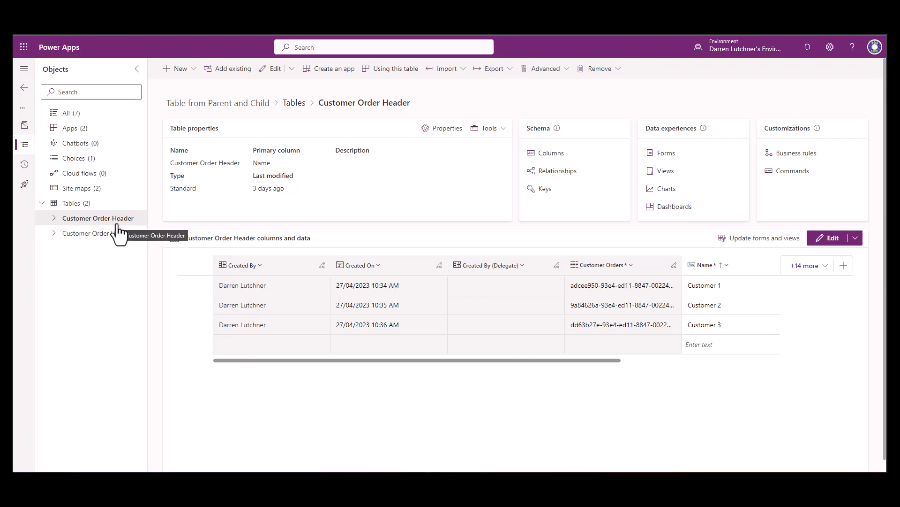
{"action": "mouse_move", "coordinate": [93, 232]}
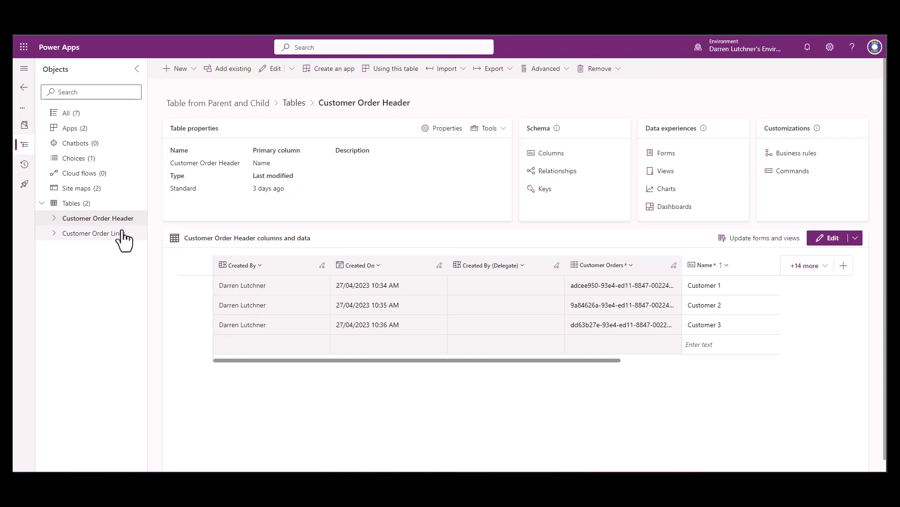
{"action": "mouse_move", "coordinate": [100, 233]}
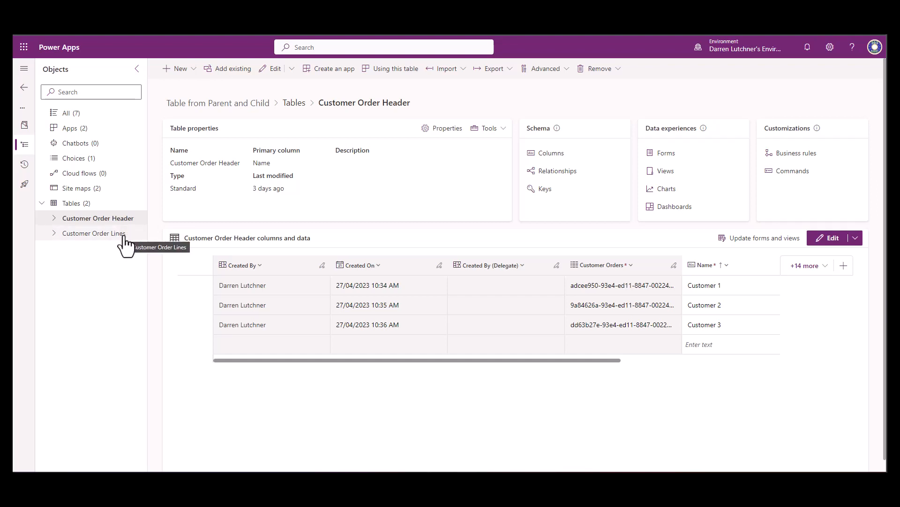
{"action": "mouse_move", "coordinate": [128, 236]}
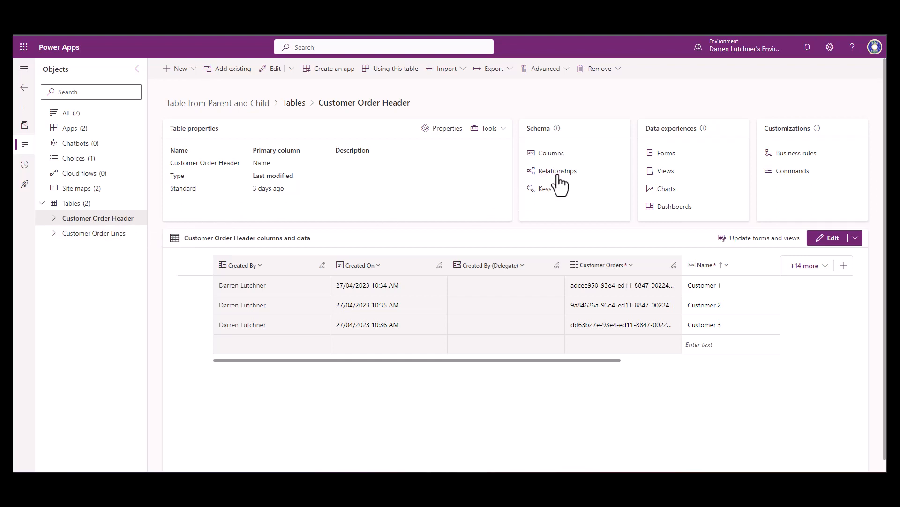
Step: Show the Customer Order Header relationships and select Customer Name linking to Customer Order Lines
{"action": "left_click", "coordinate": [557, 171]}
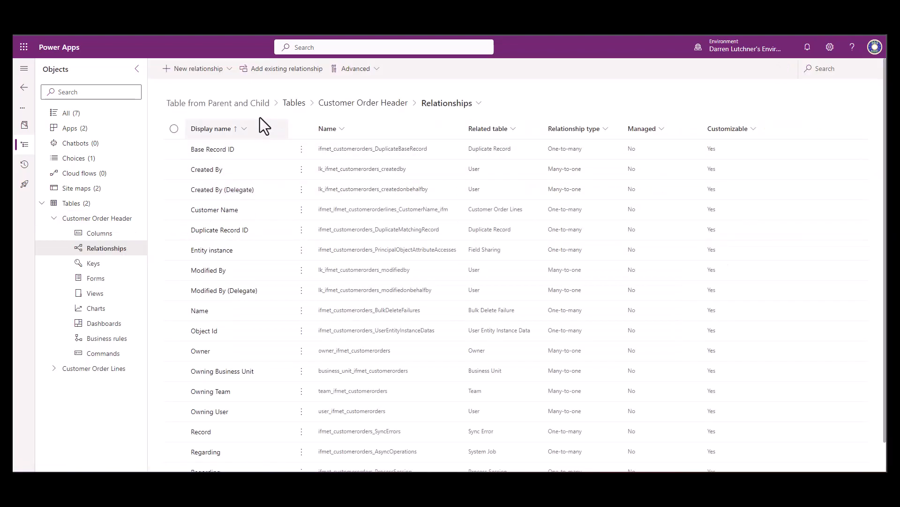
{"action": "scroll", "scroll_direction": "down", "scroll_amount": 3}
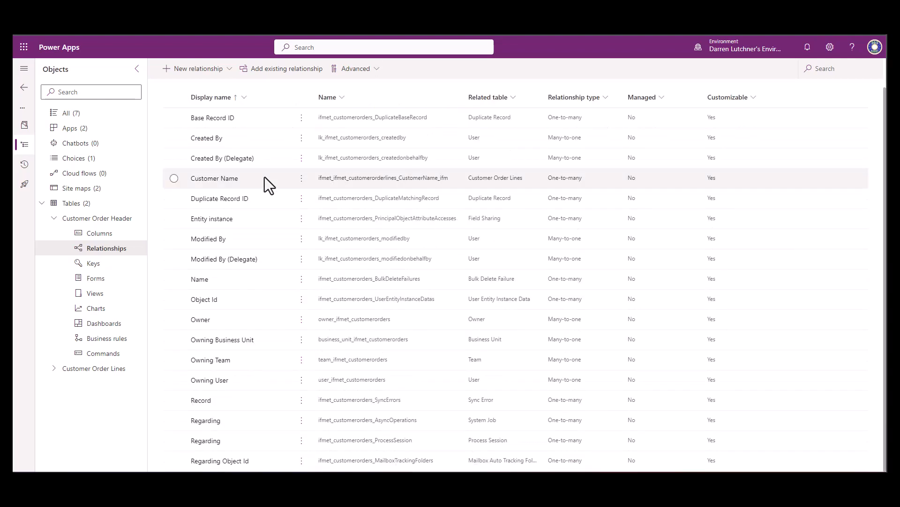
{"action": "left_click", "coordinate": [173, 179]}
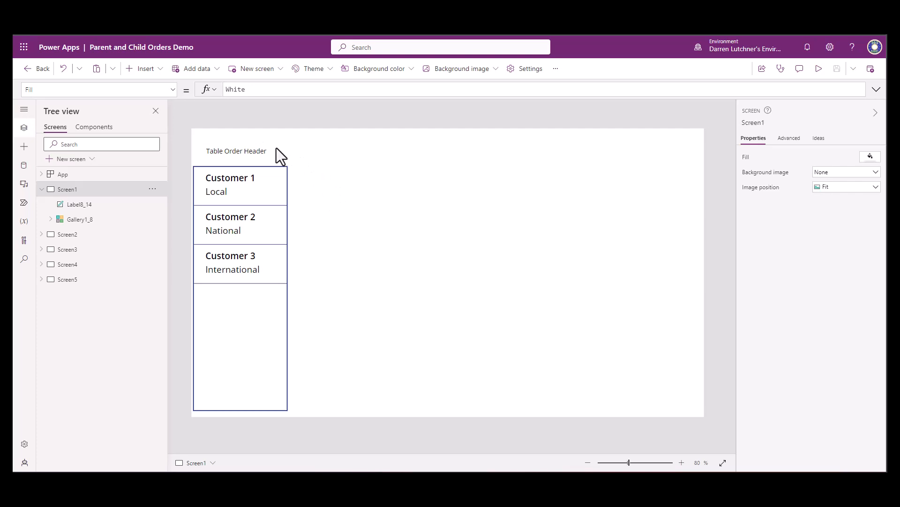
{"action": "mouse_move", "coordinate": [238, 275]}
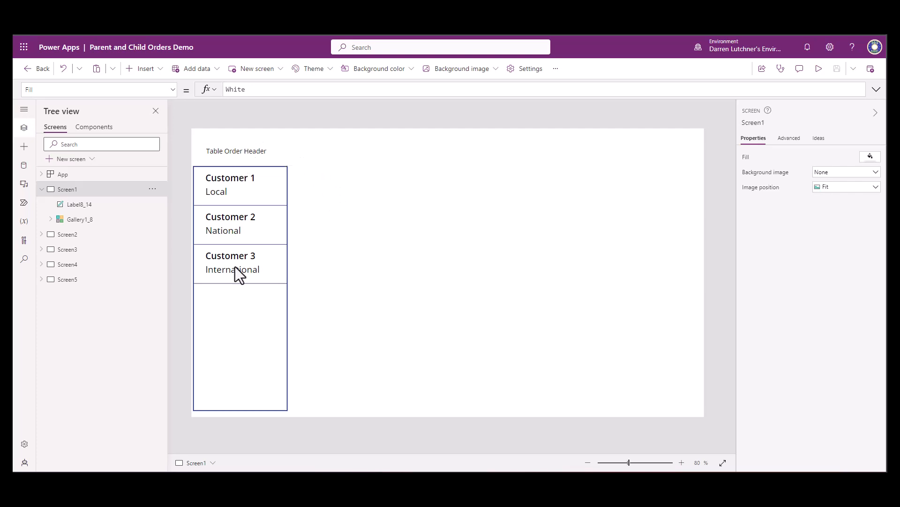
Step: Select the order header gallery and its customer name label to see the ThisItem.Name formula
{"action": "left_click", "coordinate": [240, 201]}
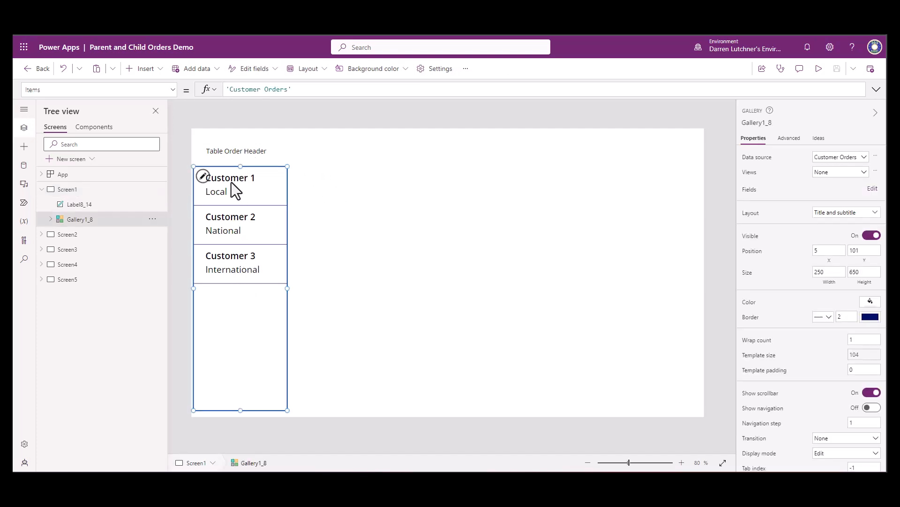
{"action": "left_click", "coordinate": [231, 177]}
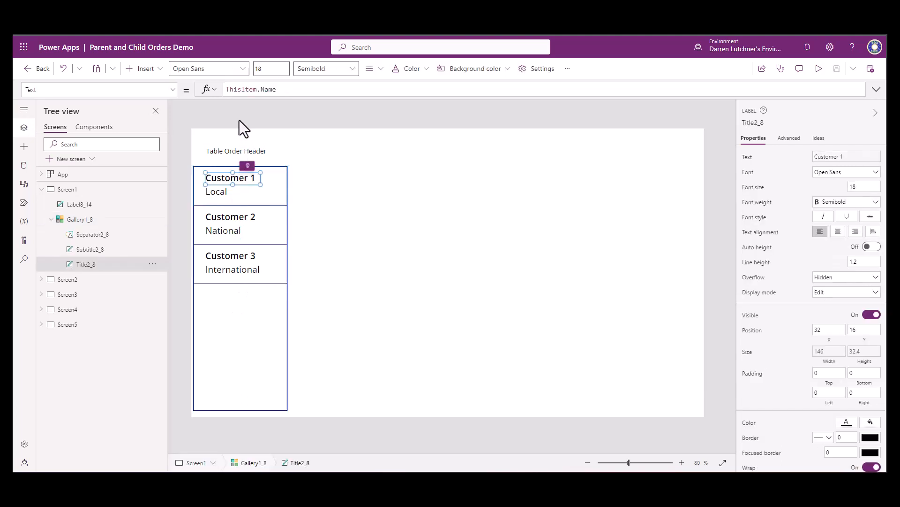
{"action": "mouse_move", "coordinate": [238, 275]}
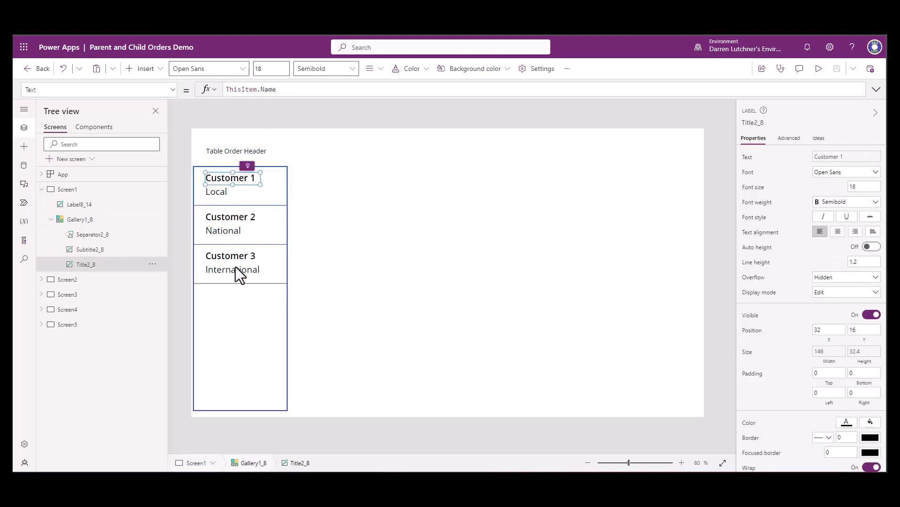
{"action": "mouse_move", "coordinate": [227, 204]}
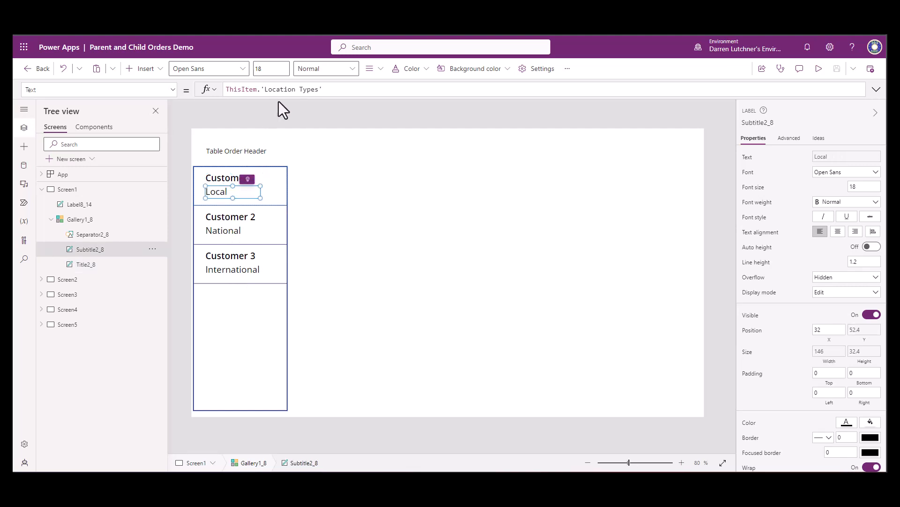
{"action": "mouse_move", "coordinate": [312, 114]}
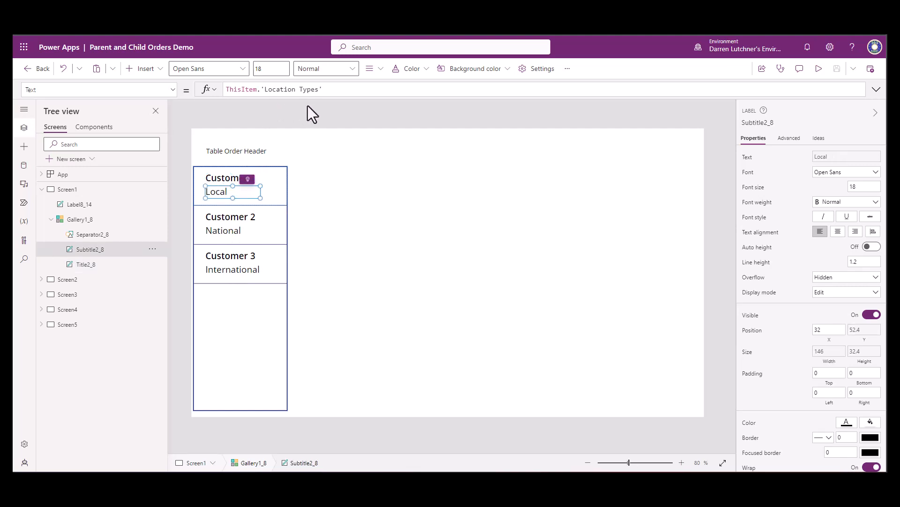
{"action": "mouse_move", "coordinate": [285, 216]}
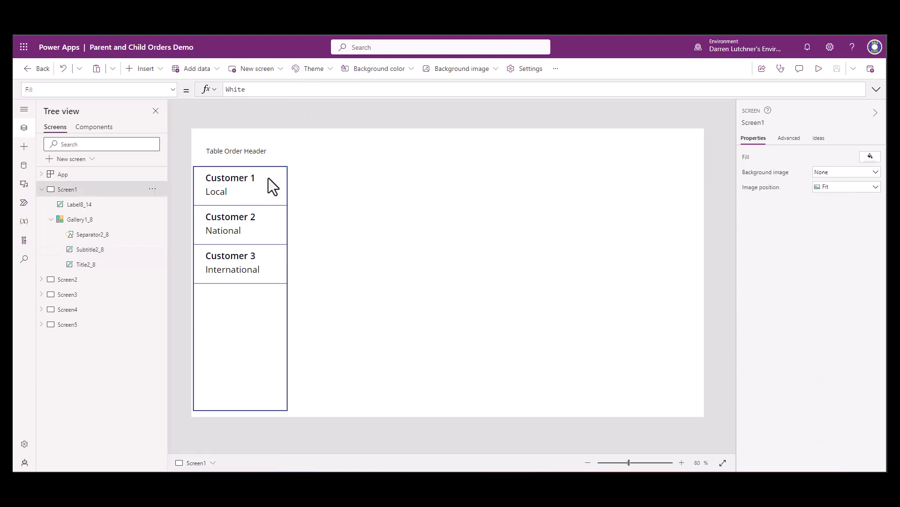
{"action": "mouse_move", "coordinate": [269, 189]}
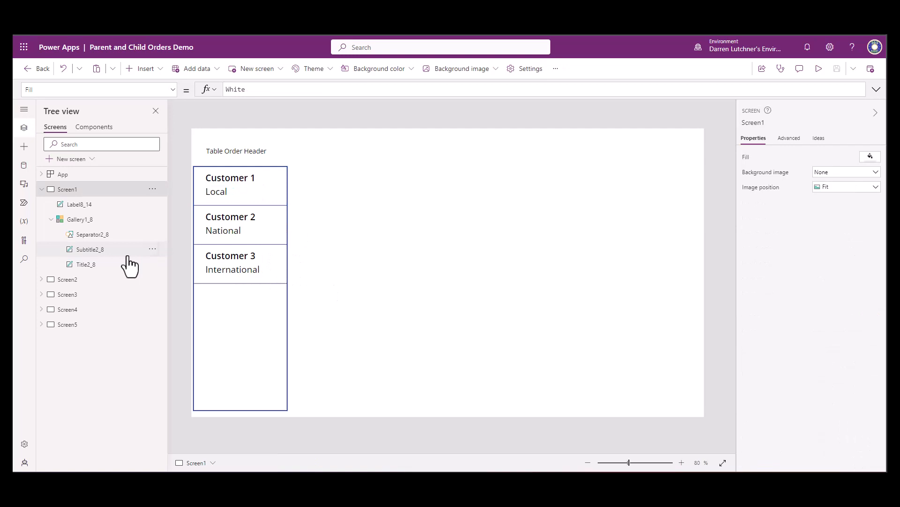
Step: Expand the order lines screen and select the item letter and Yes/No allocation labels
{"action": "left_click", "coordinate": [68, 280]}
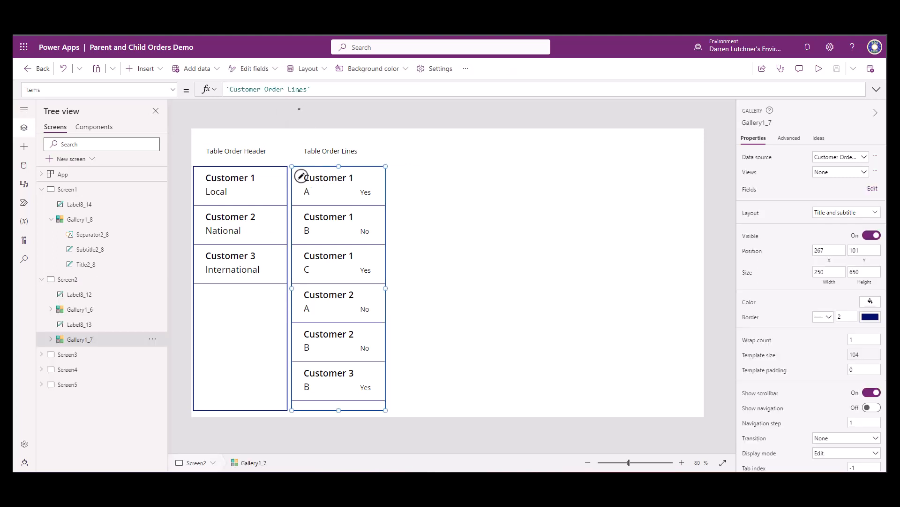
{"action": "mouse_move", "coordinate": [316, 193]}
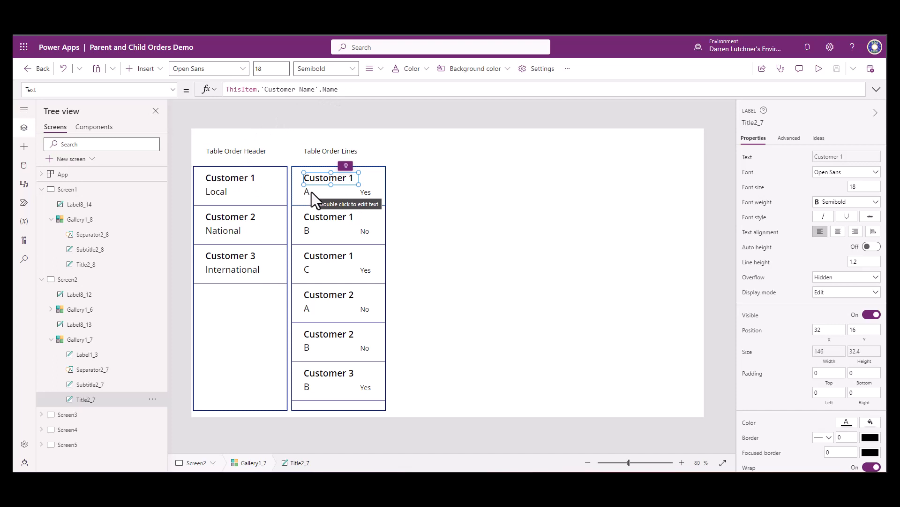
{"action": "left_click", "coordinate": [329, 192]}
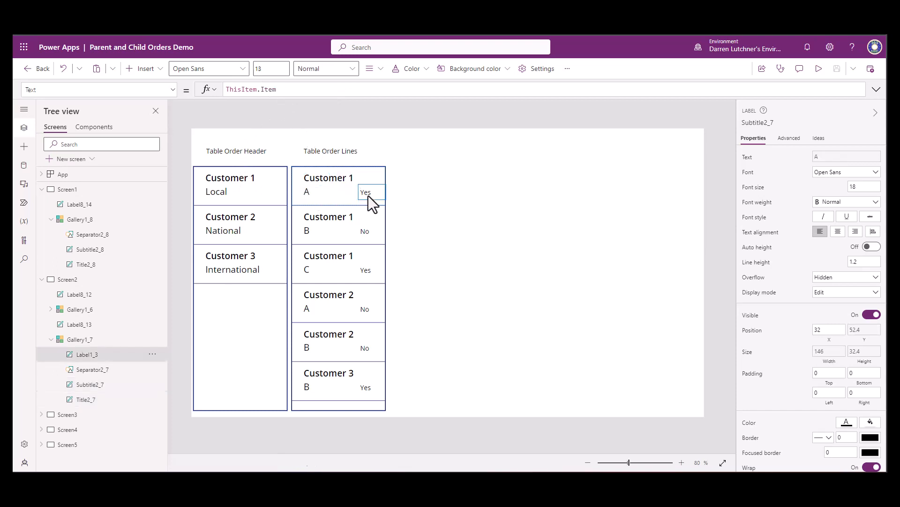
{"action": "left_click", "coordinate": [366, 192]}
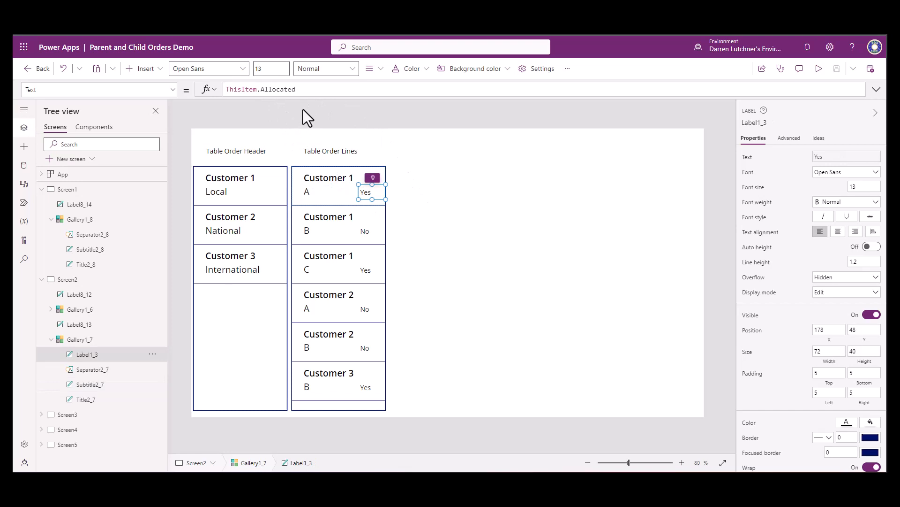
{"action": "mouse_move", "coordinate": [400, 206]}
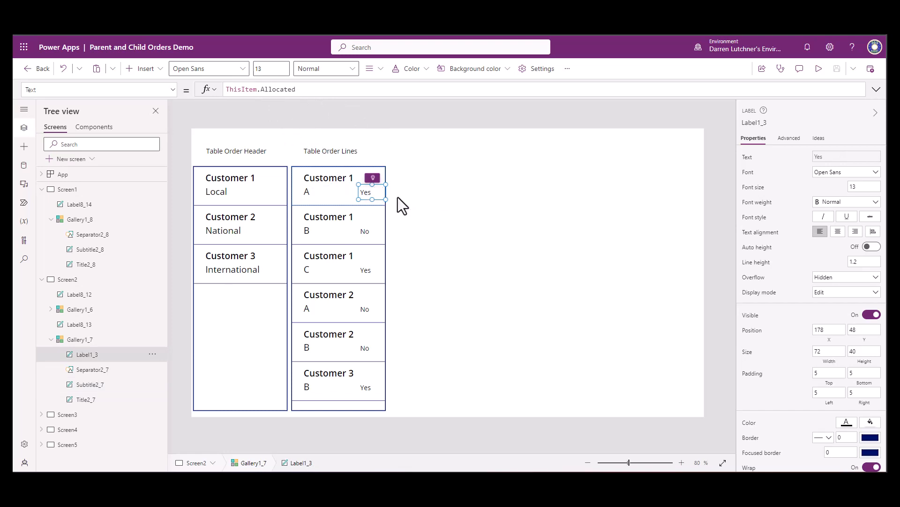
{"action": "mouse_move", "coordinate": [397, 375]}
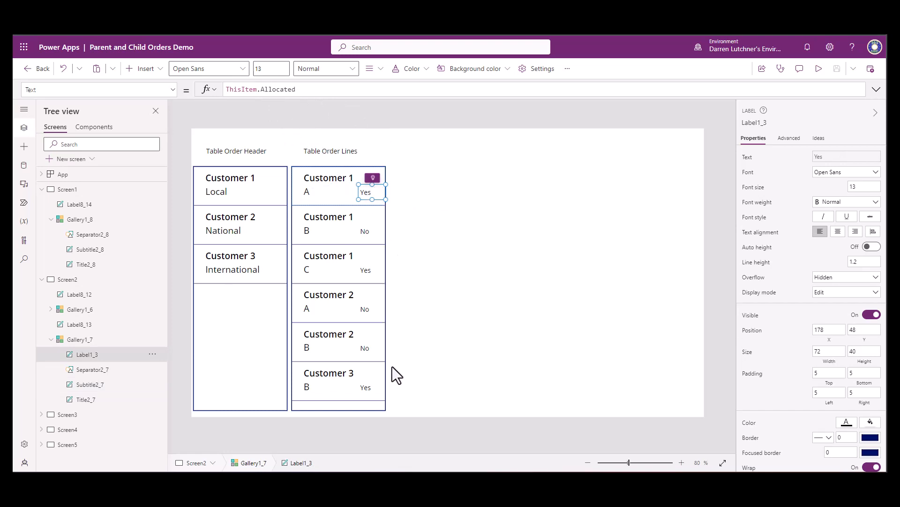
{"action": "mouse_move", "coordinate": [310, 196]}
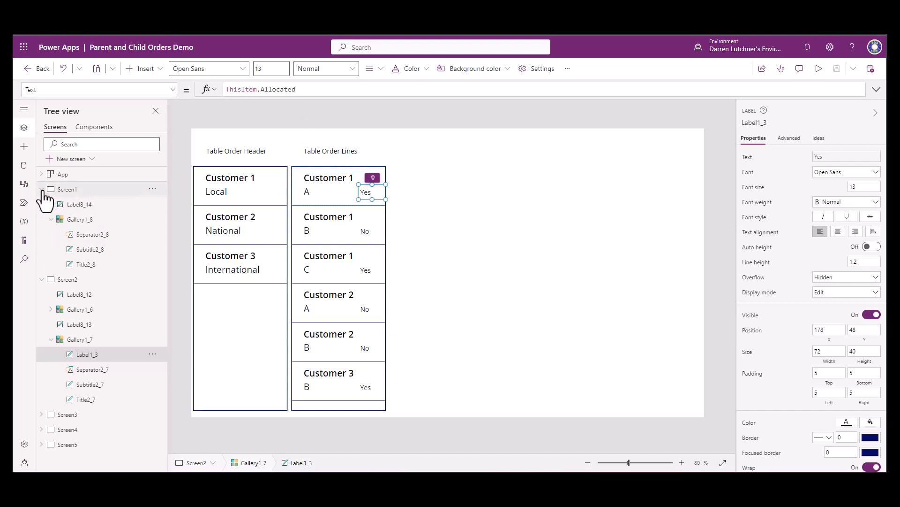
Step: Run the button's ClearCollect(colOrderLinesAllocated, Filter(...Allocated=true)) to fill the third gallery
{"action": "left_click", "coordinate": [41, 189]}
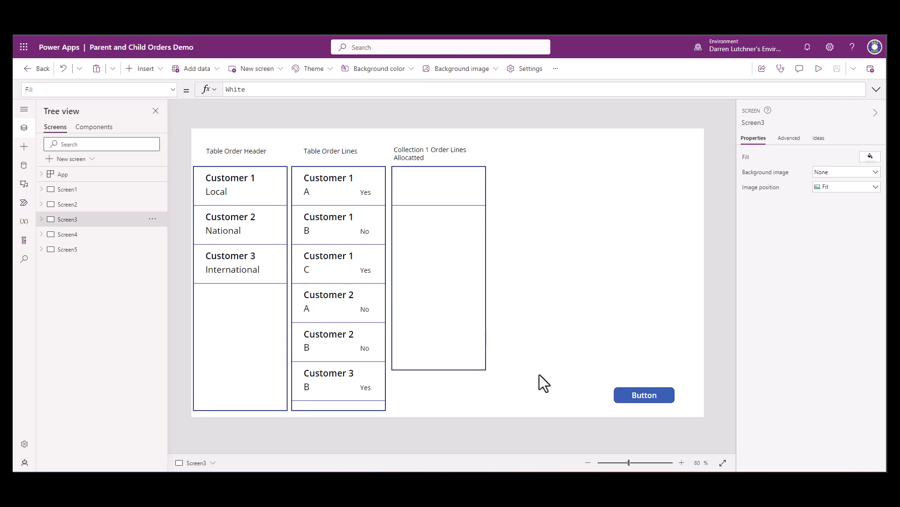
{"action": "mouse_move", "coordinate": [660, 405]}
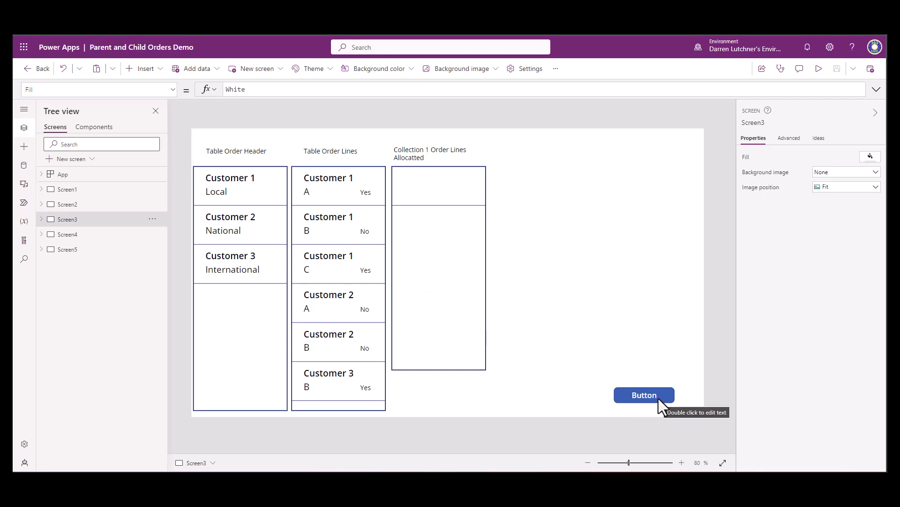
{"action": "double_click", "coordinate": [644, 395]}
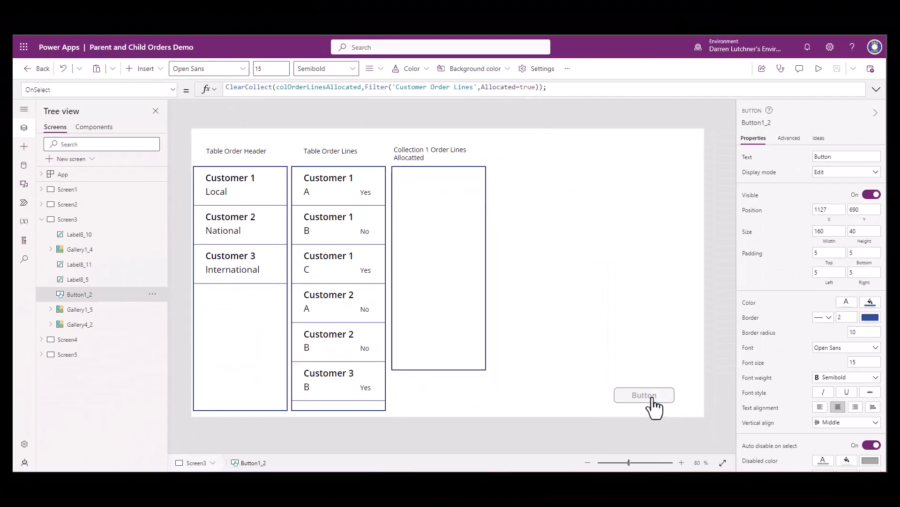
{"action": "left_click", "coordinate": [643, 395]}
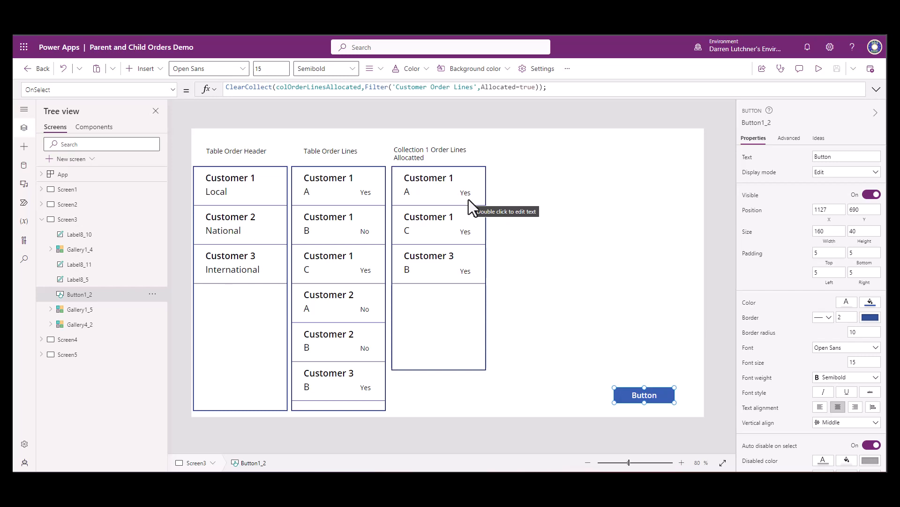
{"action": "mouse_move", "coordinate": [449, 197]}
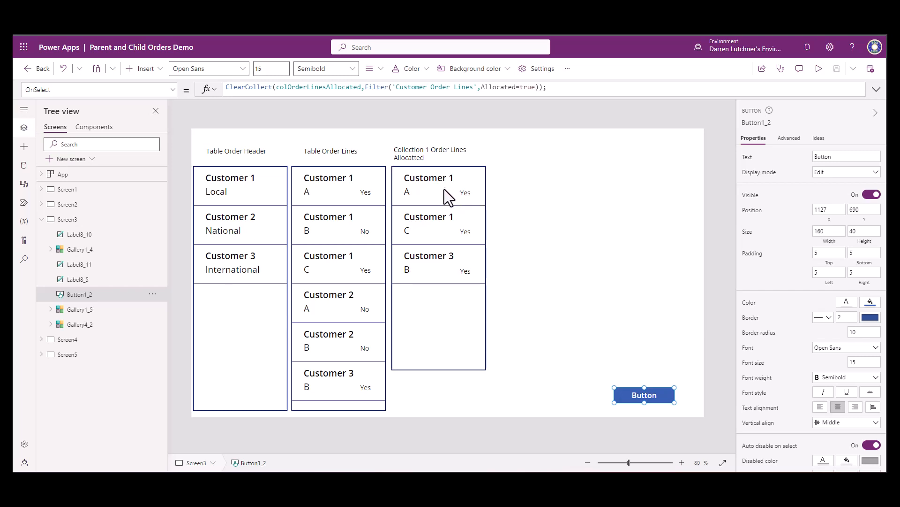
{"action": "mouse_move", "coordinate": [420, 215]}
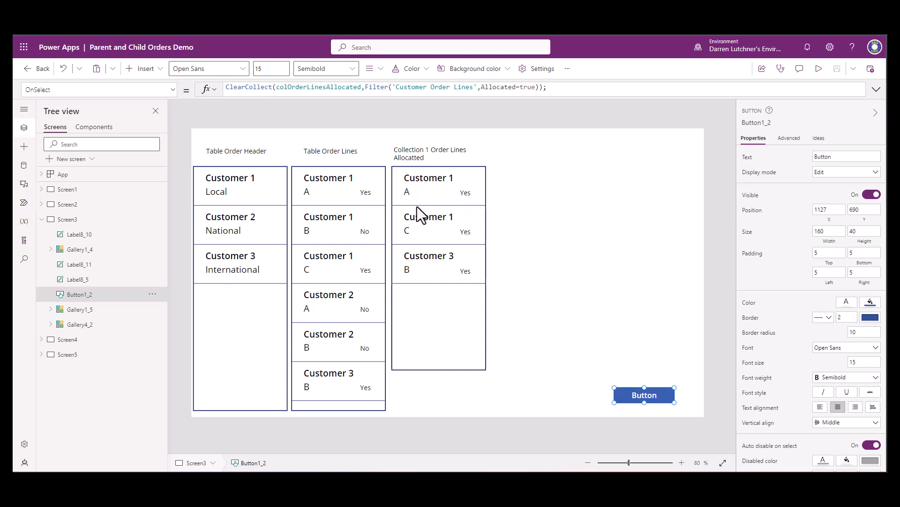
{"action": "mouse_move", "coordinate": [444, 277]}
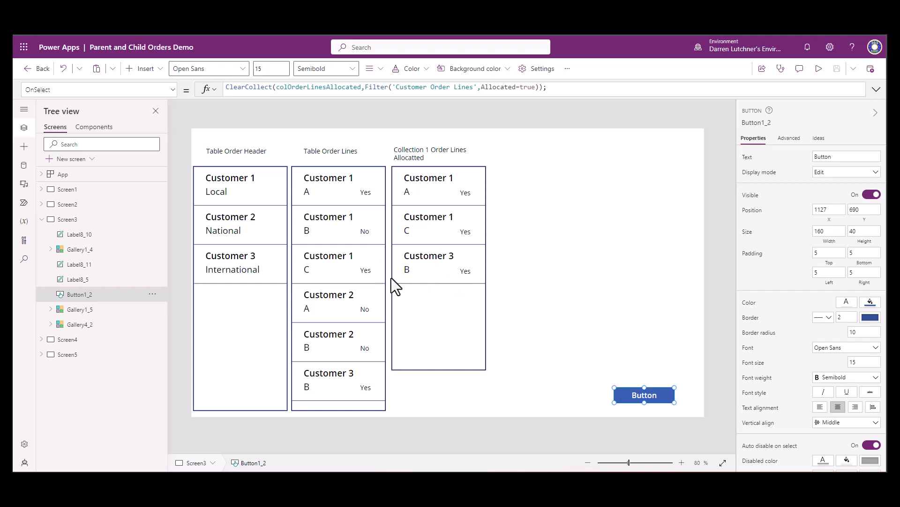
{"action": "left_click", "coordinate": [428, 177]}
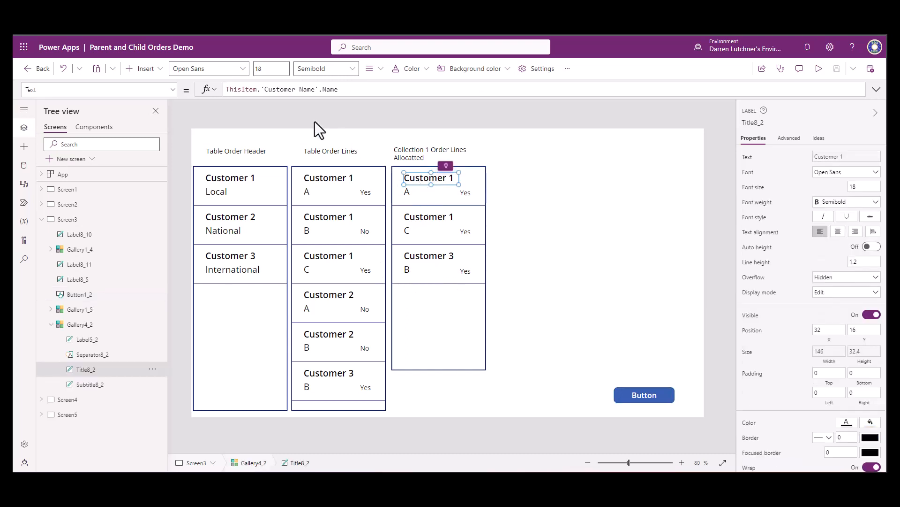
{"action": "mouse_move", "coordinate": [428, 184]}
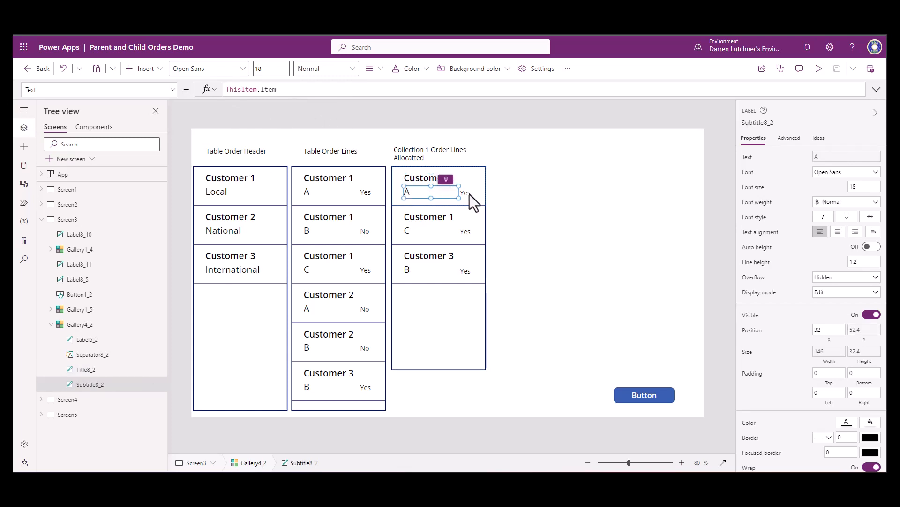
{"action": "left_click", "coordinate": [465, 192]}
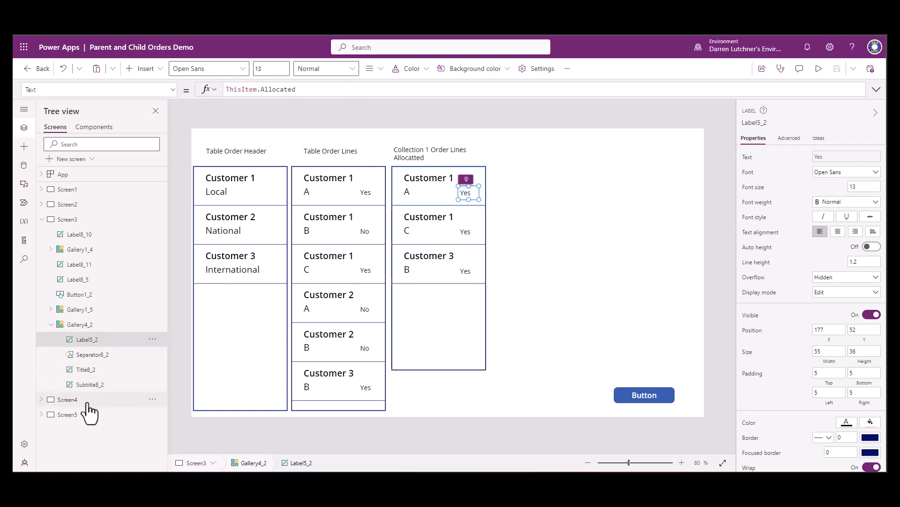
{"action": "left_click", "coordinate": [67, 400]}
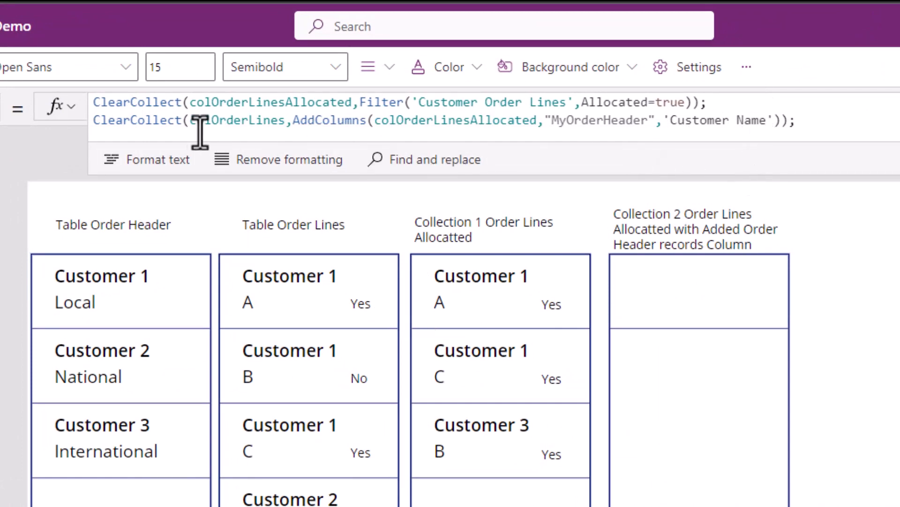
{"action": "mouse_move", "coordinate": [327, 112]}
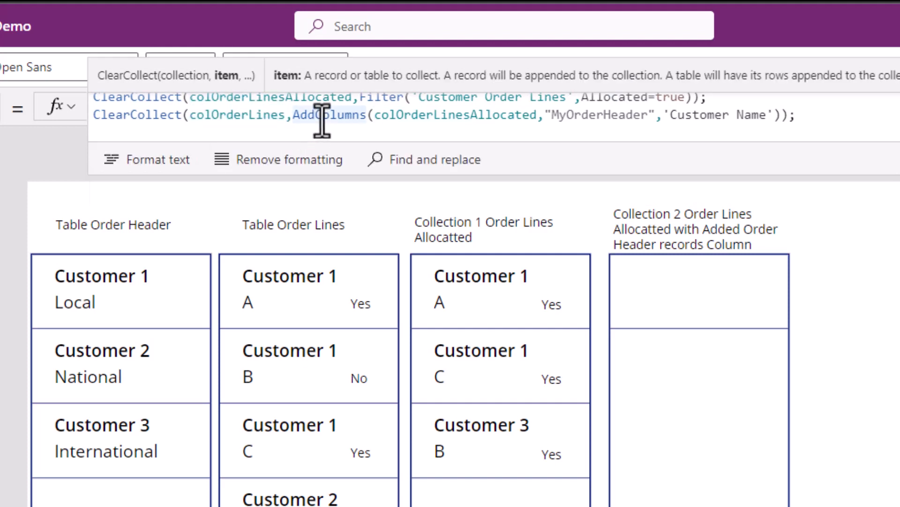
{"action": "mouse_move", "coordinate": [626, 160]}
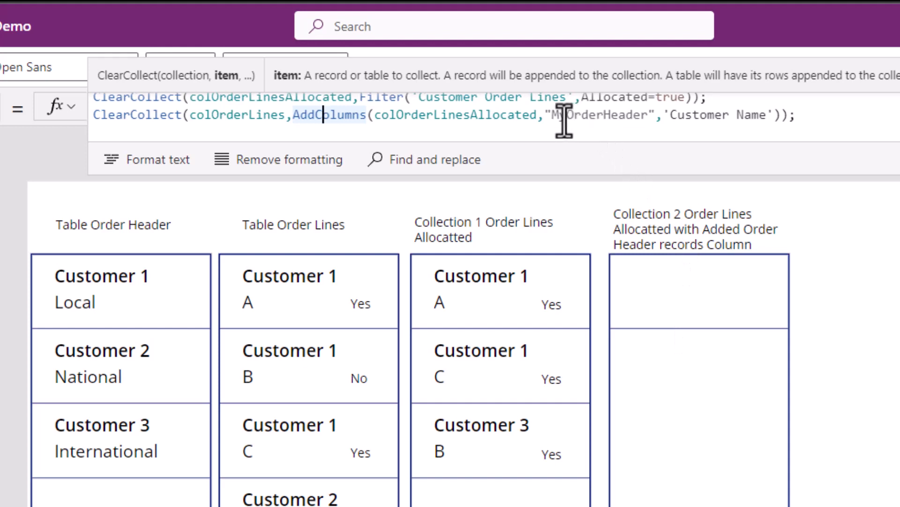
Step: Highlight the AddColumns "MyOrderHeader" from Customer Name part of the colOrderLines formula
{"action": "left_click_drag", "start_coordinate": [567, 115], "coordinate": [706, 114]}
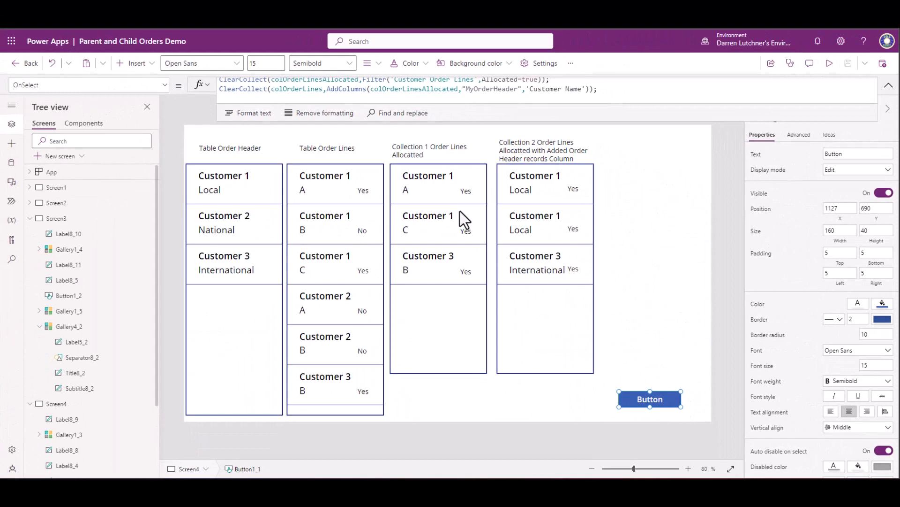
{"action": "mouse_move", "coordinate": [525, 198]}
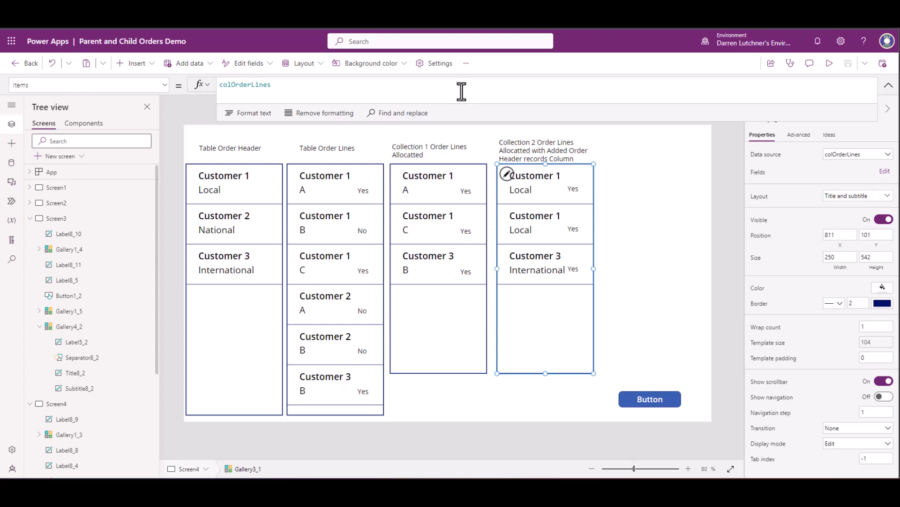
{"action": "mouse_move", "coordinate": [466, 63]}
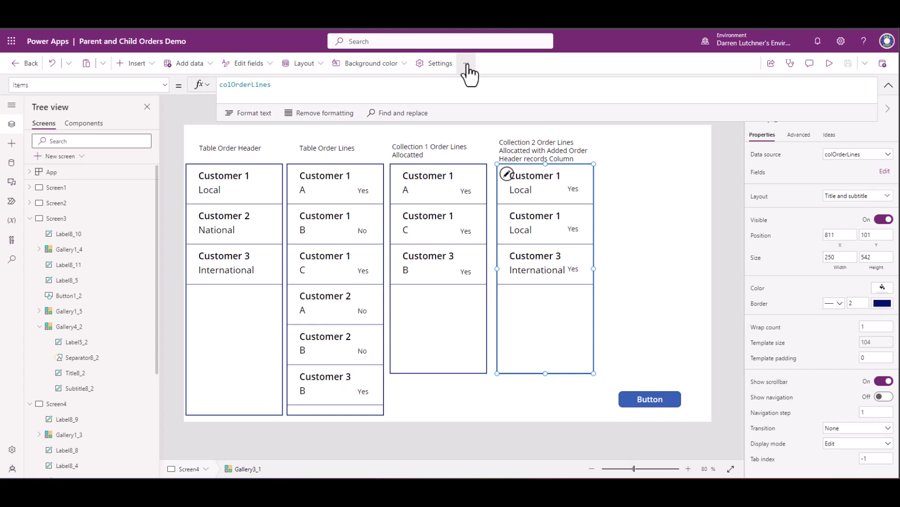
Step: Leave the editor via the command bar ellipsis to the Open page listing apps
{"action": "left_click", "coordinate": [467, 62]}
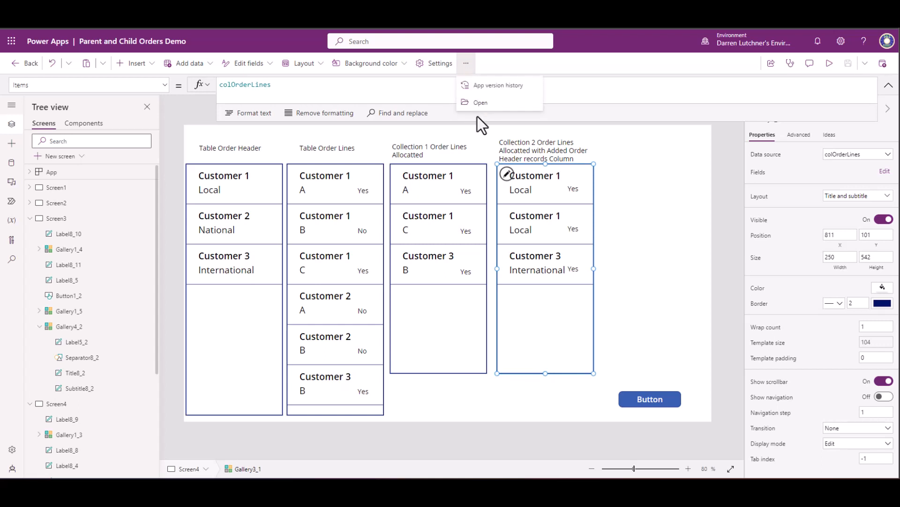
{"action": "left_click", "coordinate": [481, 102]}
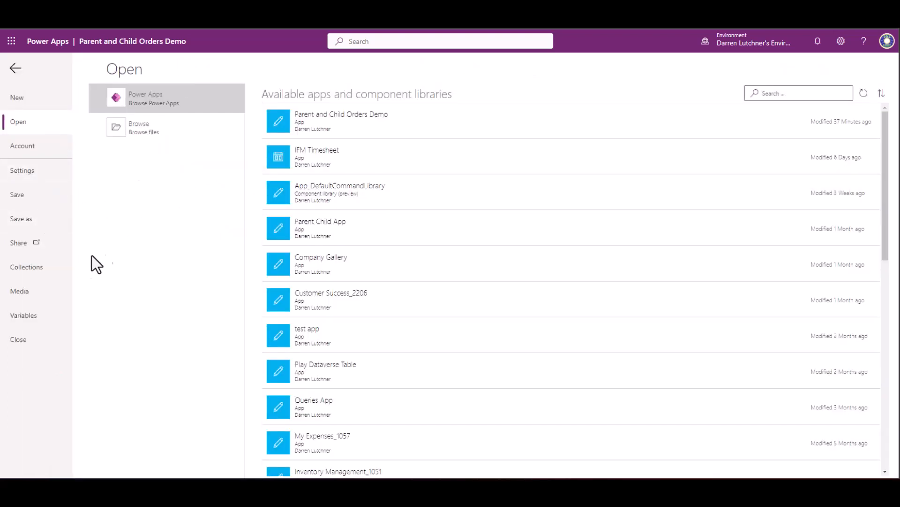
Step: Preview the colOrderLines collection and expand a line's nested MyOrderHeader record
{"action": "left_click", "coordinate": [26, 266]}
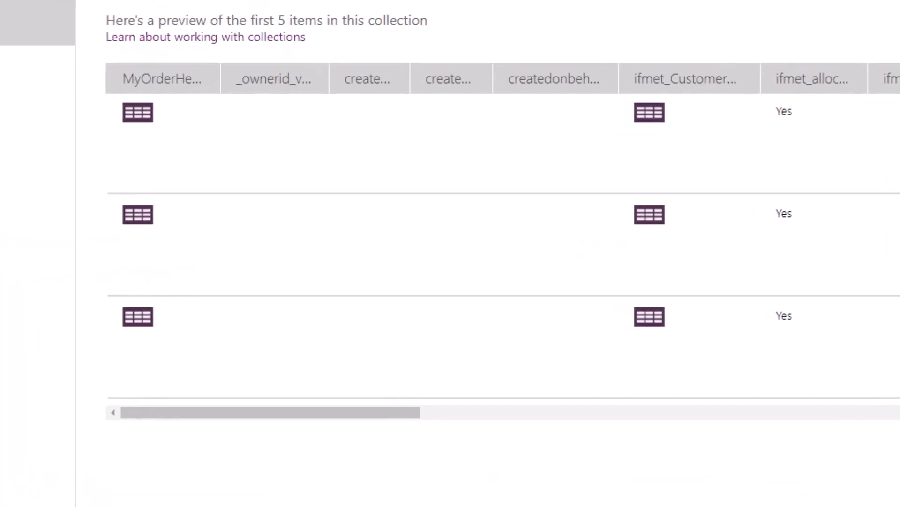
{"action": "mouse_move", "coordinate": [777, 98]}
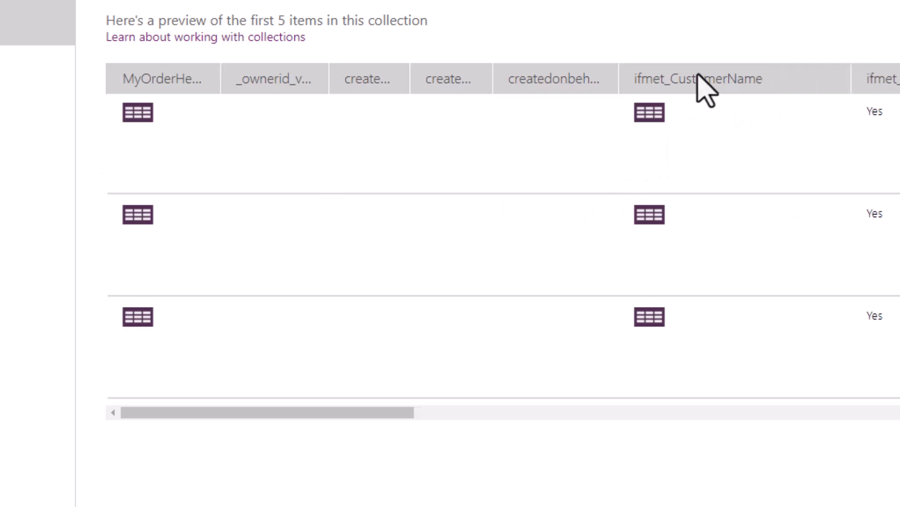
{"action": "mouse_move", "coordinate": [649, 111]}
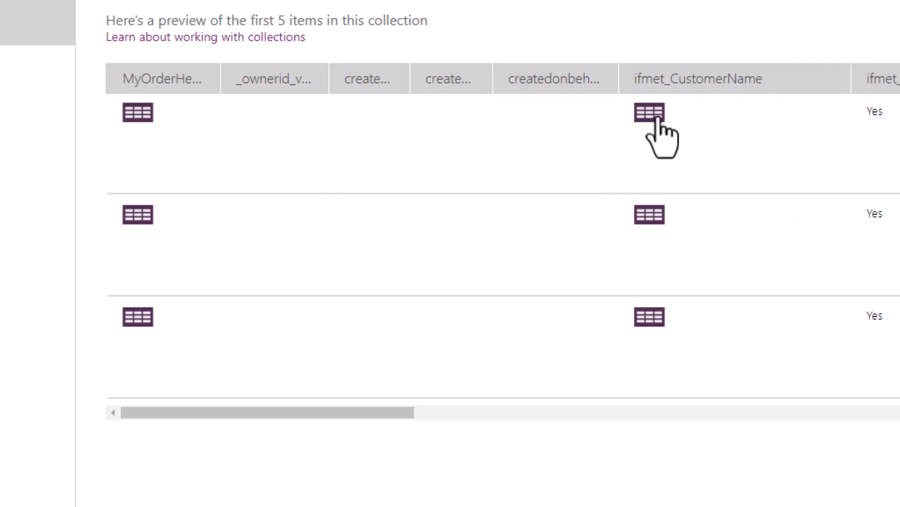
{"action": "mouse_move", "coordinate": [678, 138]}
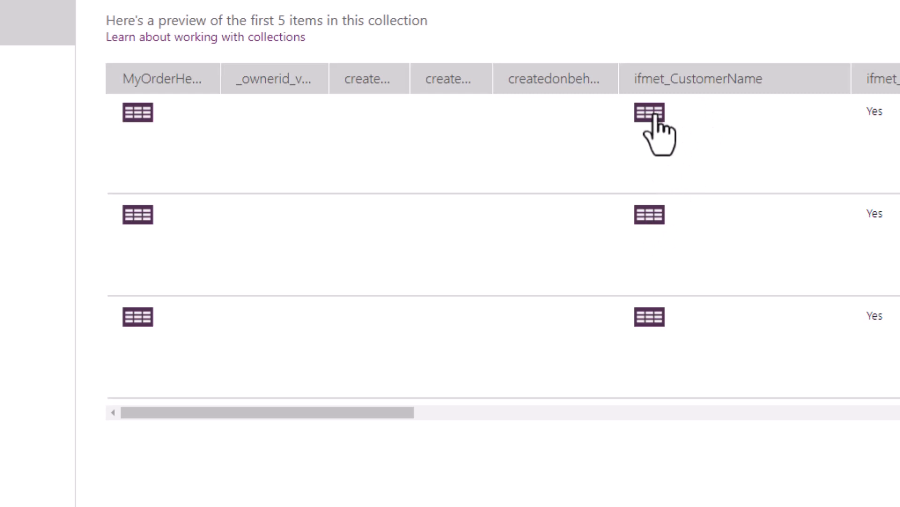
{"action": "mouse_move", "coordinate": [652, 129]}
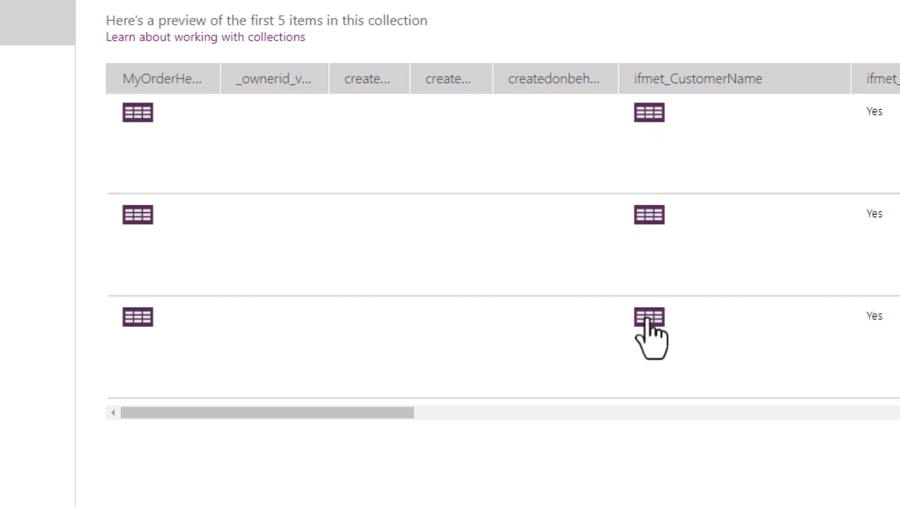
{"action": "mouse_move", "coordinate": [692, 184]}
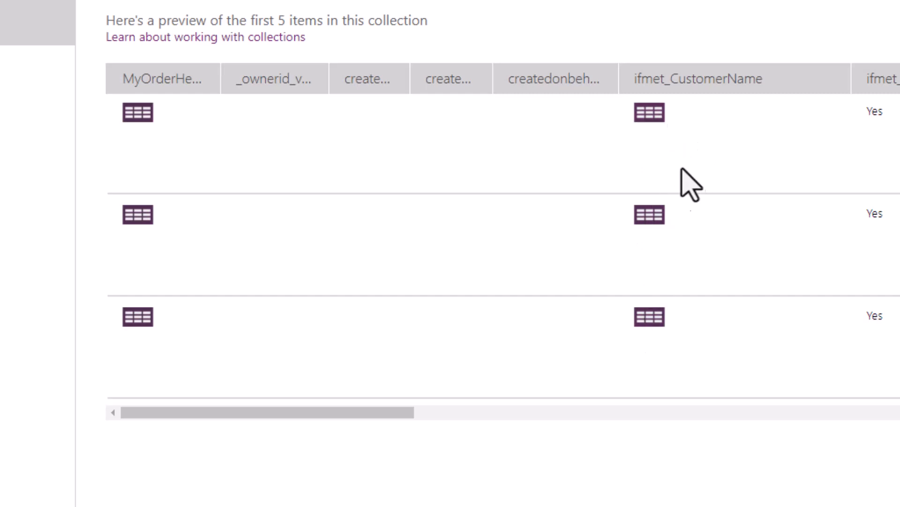
{"action": "mouse_move", "coordinate": [706, 261]}
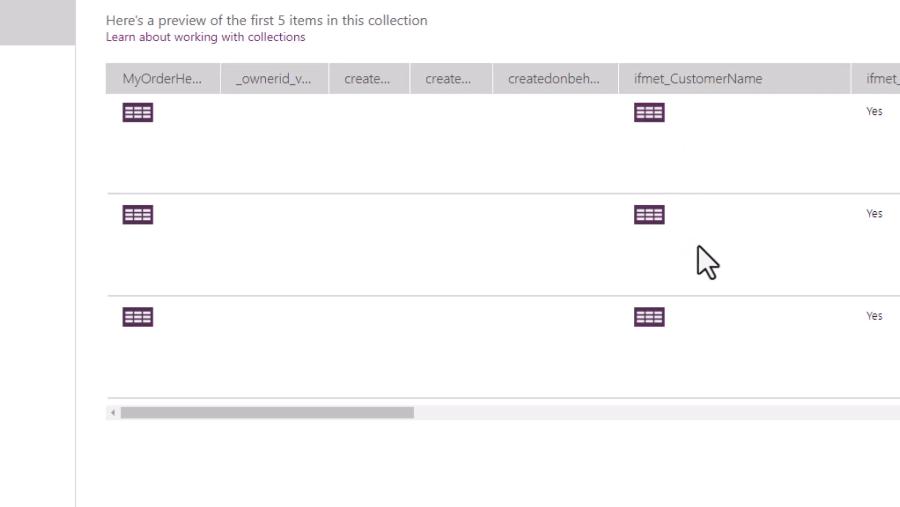
{"action": "mouse_move", "coordinate": [720, 241]}
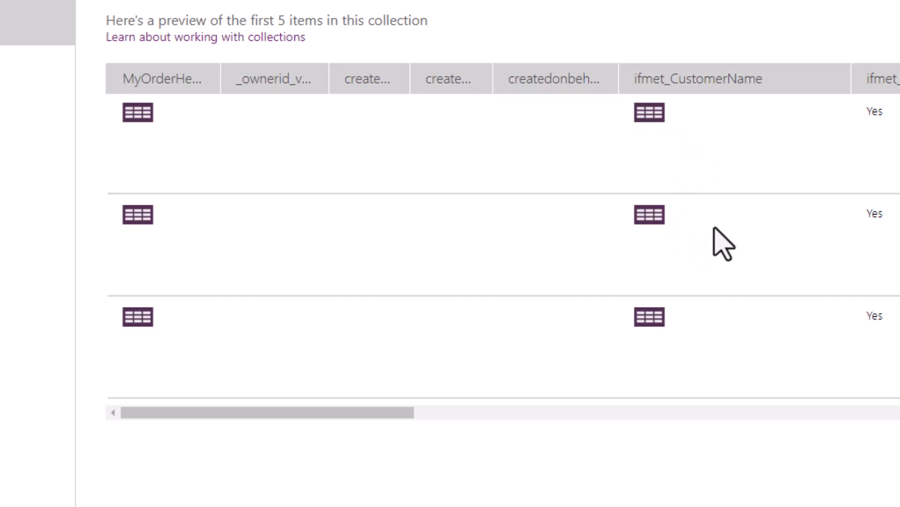
{"action": "mouse_move", "coordinate": [721, 241]}
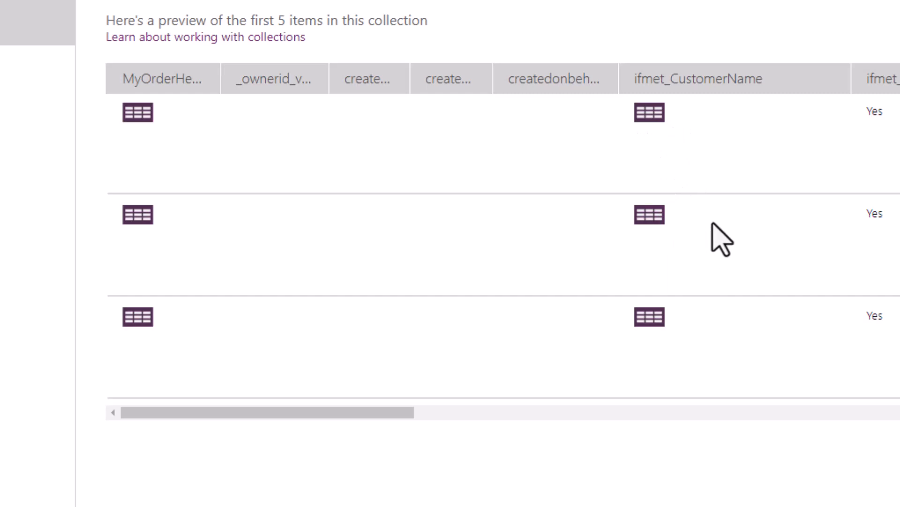
{"action": "mouse_move", "coordinate": [253, 178]}
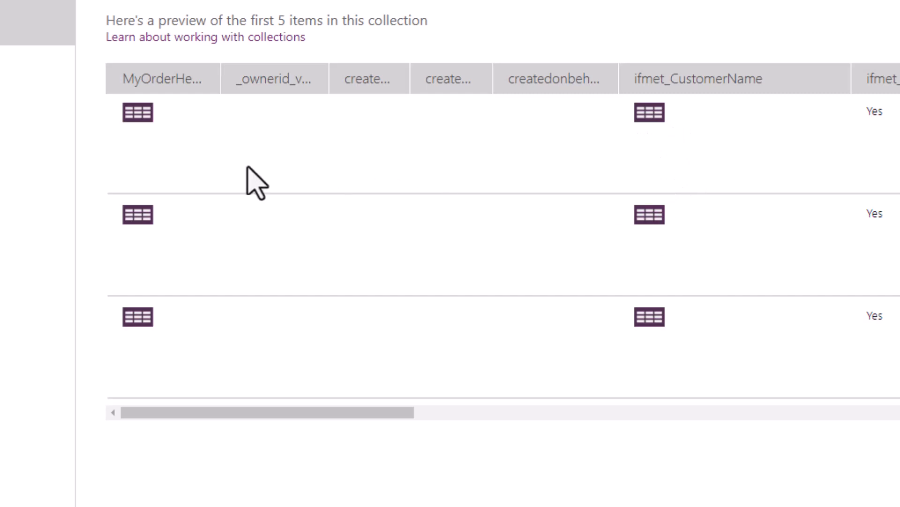
{"action": "mouse_move", "coordinate": [222, 101]}
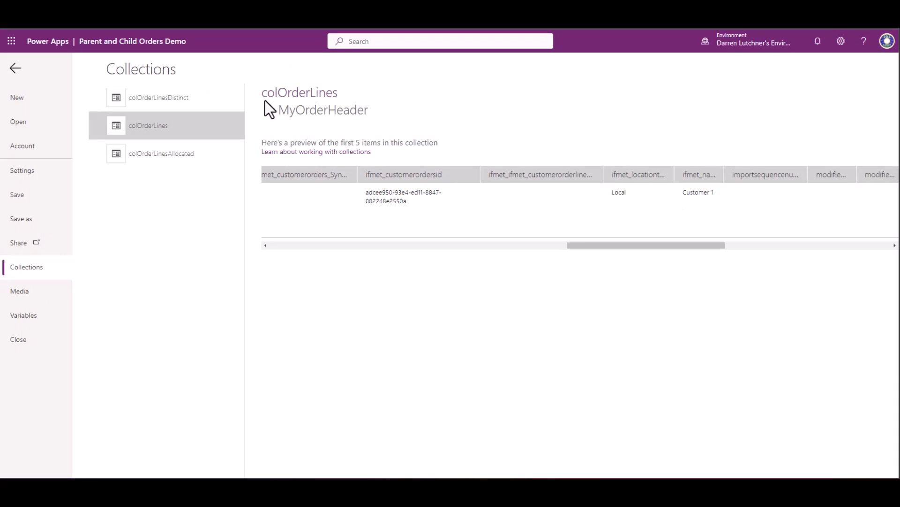
{"action": "left_click", "coordinate": [324, 110]}
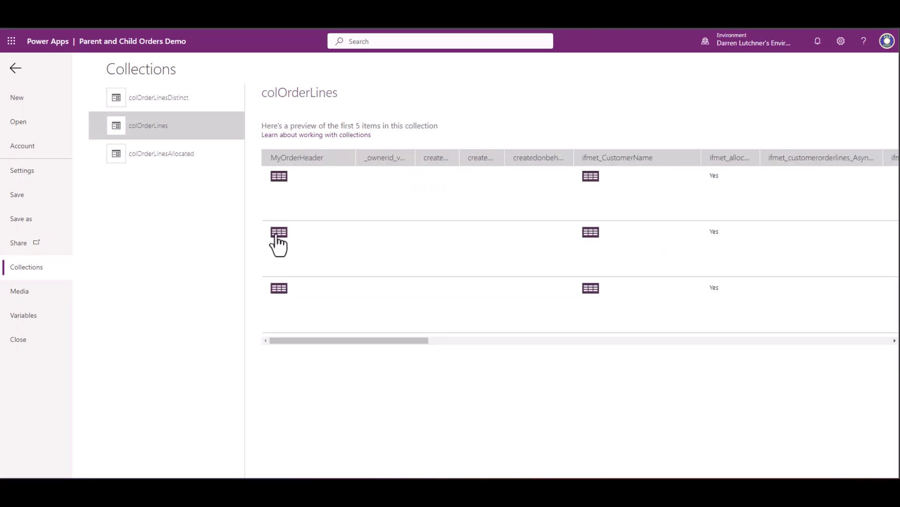
{"action": "left_click", "coordinate": [278, 235]}
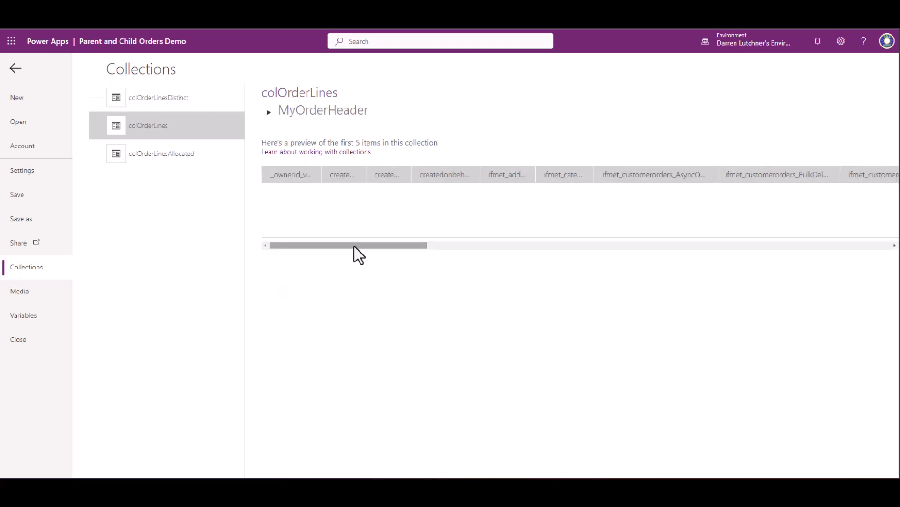
{"action": "left_click_drag", "start_coordinate": [347, 245], "coordinate": [655, 245]}
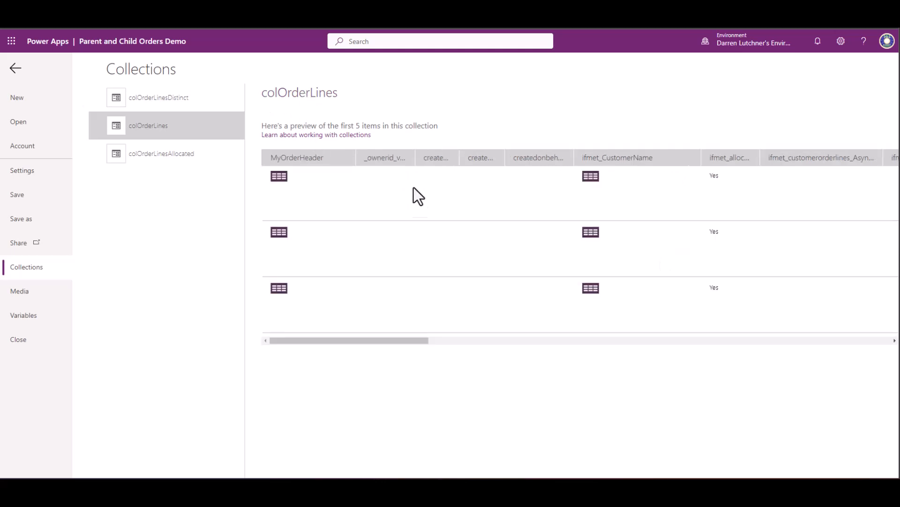
{"action": "mouse_move", "coordinate": [114, 176]}
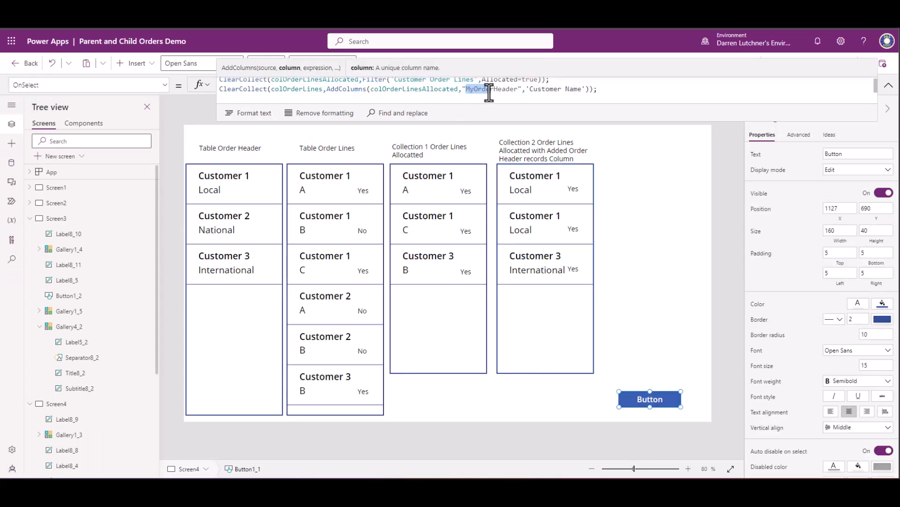
Step: Highlight MyOrderHeader in the button's AddColumns formula back on the canvas
{"action": "double_click", "coordinate": [492, 88]}
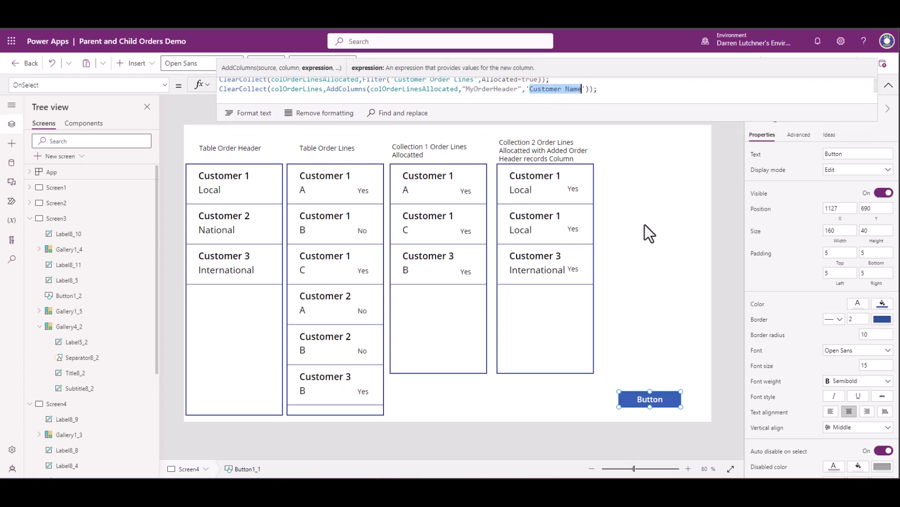
{"action": "mouse_move", "coordinate": [639, 232]}
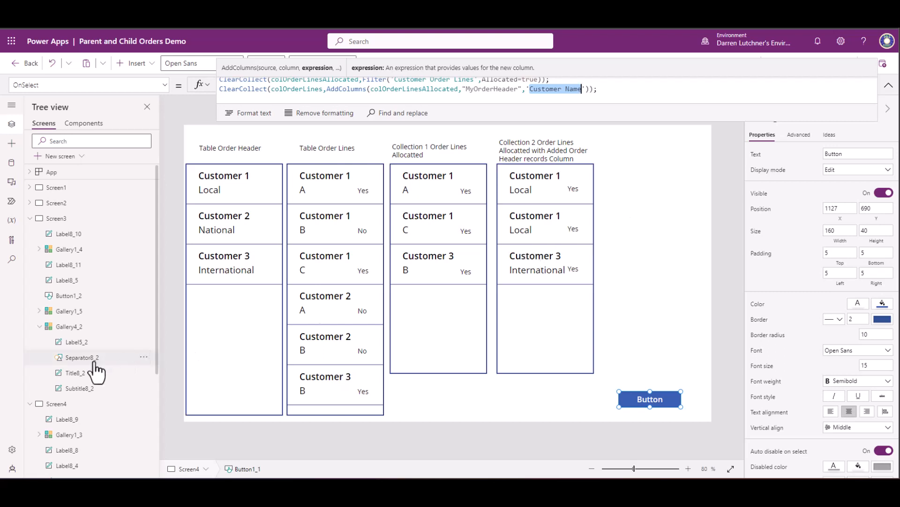
{"action": "scroll", "scroll_direction": "down", "scroll_amount": 3}
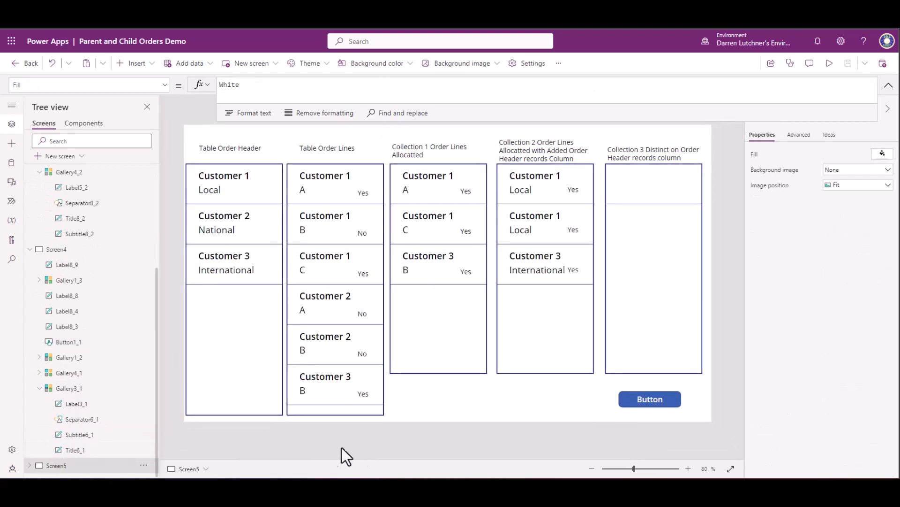
{"action": "mouse_move", "coordinate": [649, 399]}
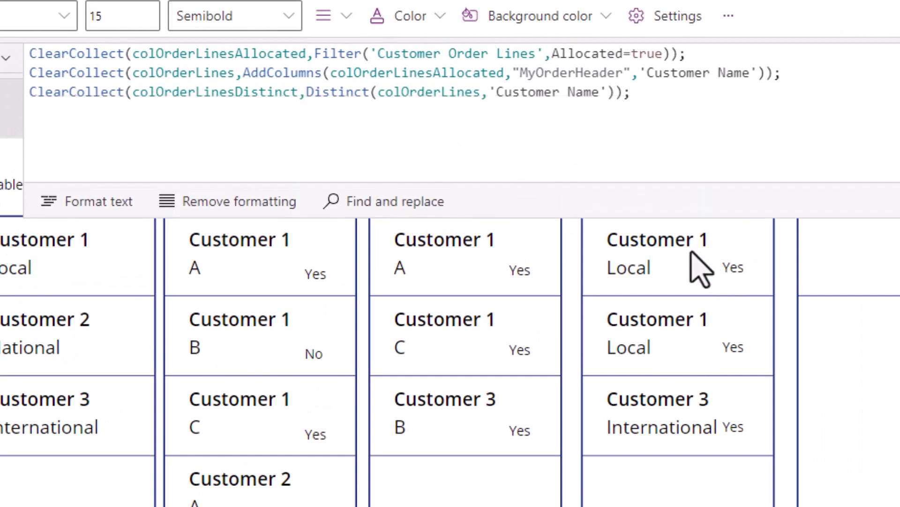
{"action": "mouse_move", "coordinate": [717, 354]}
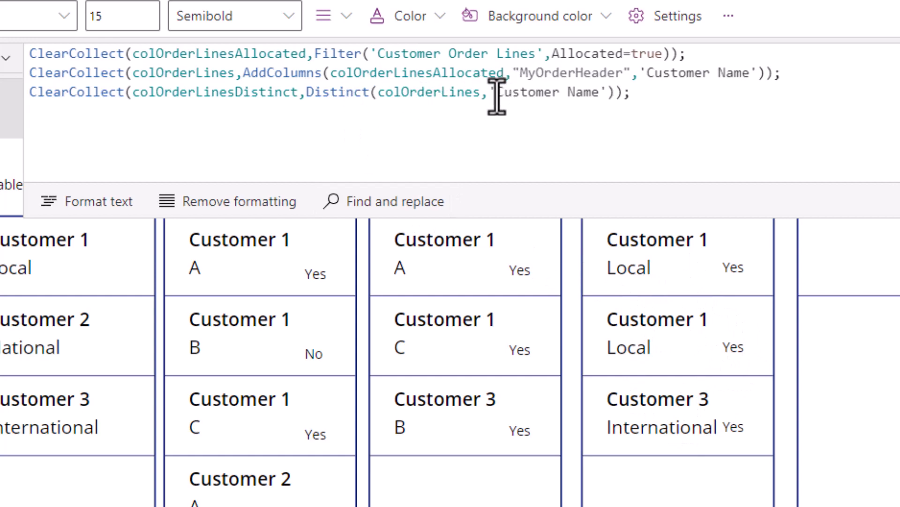
{"action": "mouse_move", "coordinate": [677, 319]}
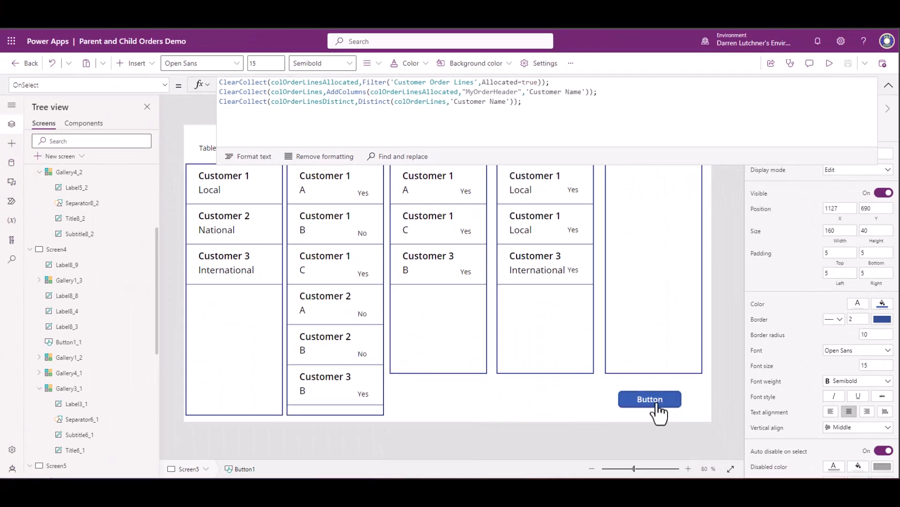
Step: Run the Distinct ClearCollect to fill the gallery with Customer 1 Local and Customer 3 International
{"action": "left_click", "coordinate": [649, 398]}
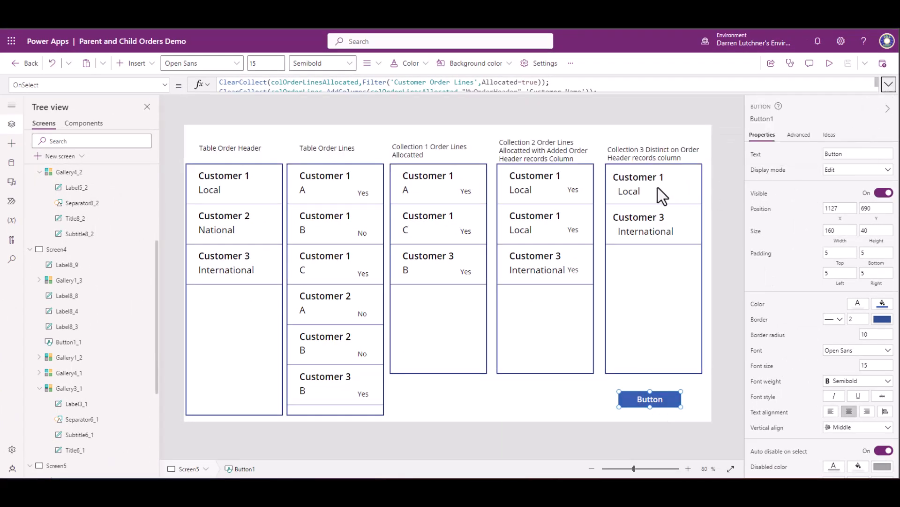
{"action": "mouse_move", "coordinate": [640, 230]}
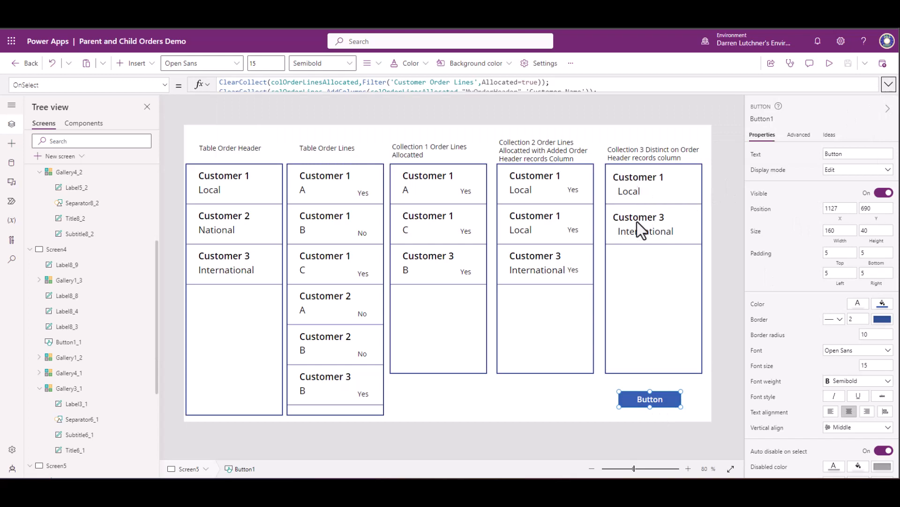
{"action": "left_click", "coordinate": [640, 178]}
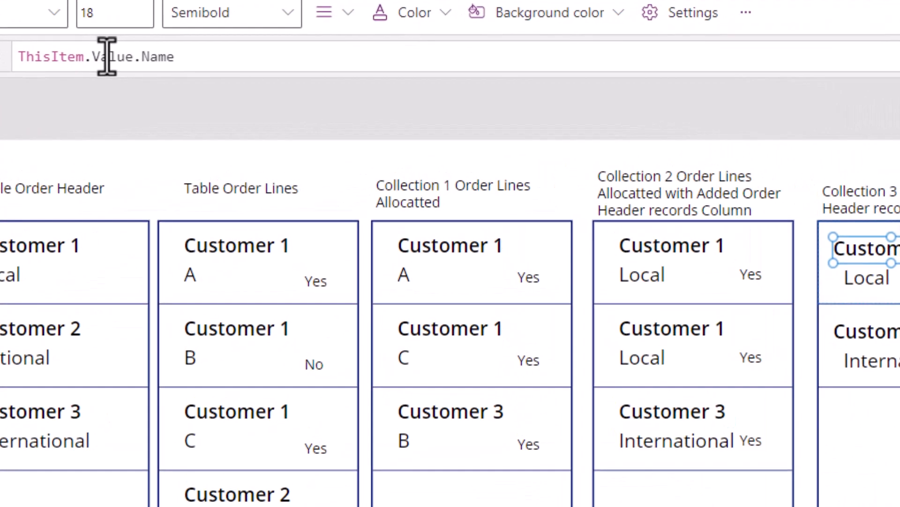
{"action": "double_click", "coordinate": [114, 57]}
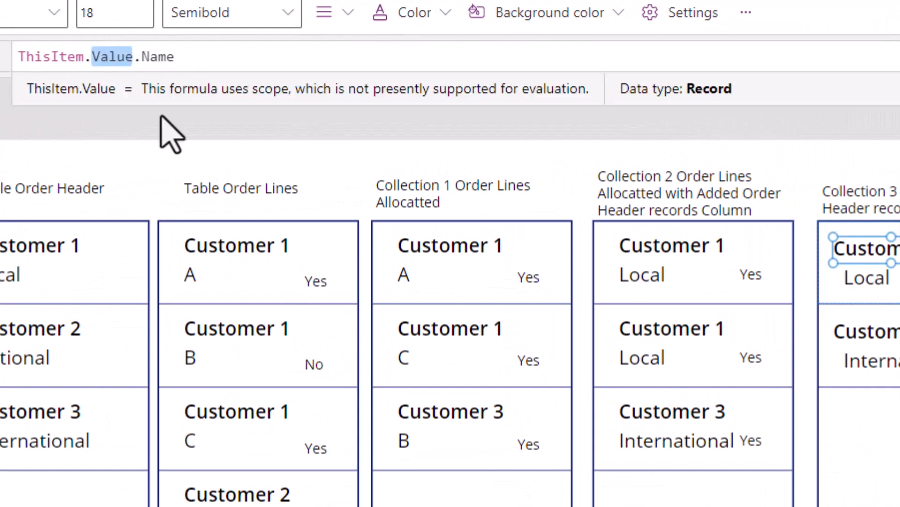
{"action": "mouse_move", "coordinate": [109, 100]}
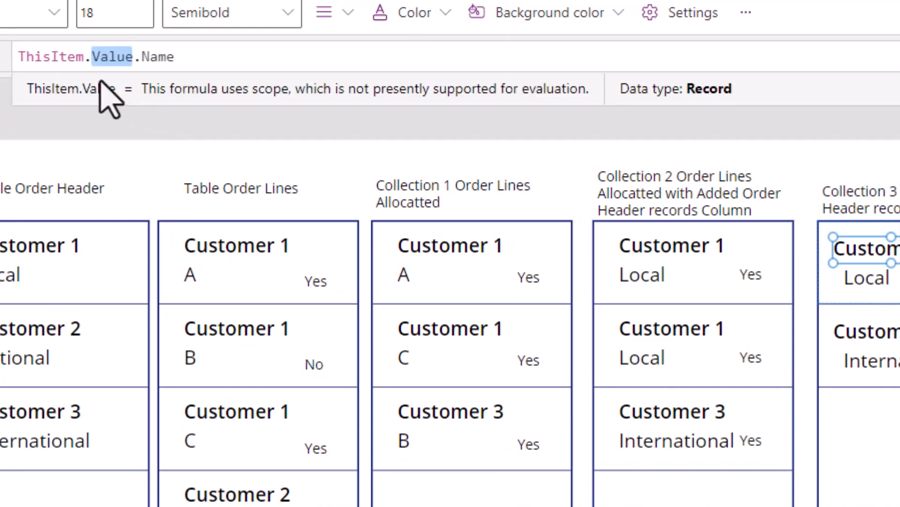
{"action": "mouse_move", "coordinate": [152, 60]}
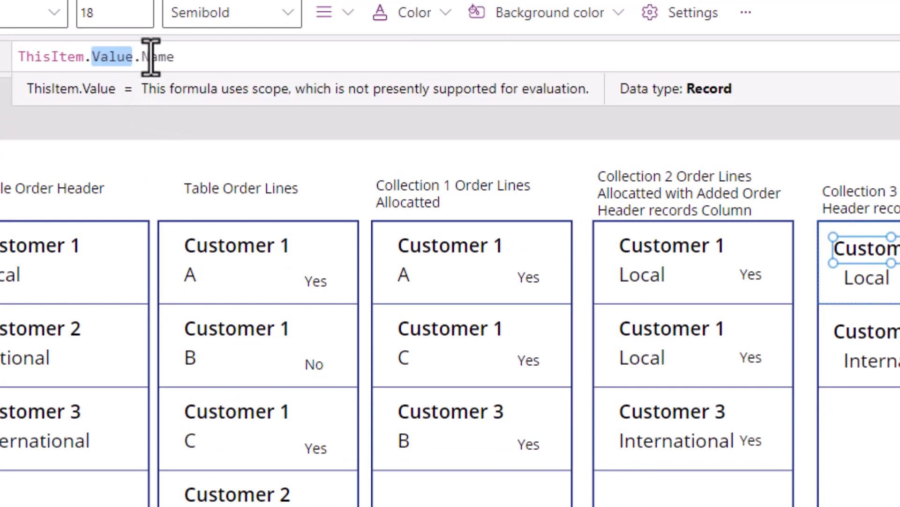
{"action": "mouse_move", "coordinate": [594, 287]}
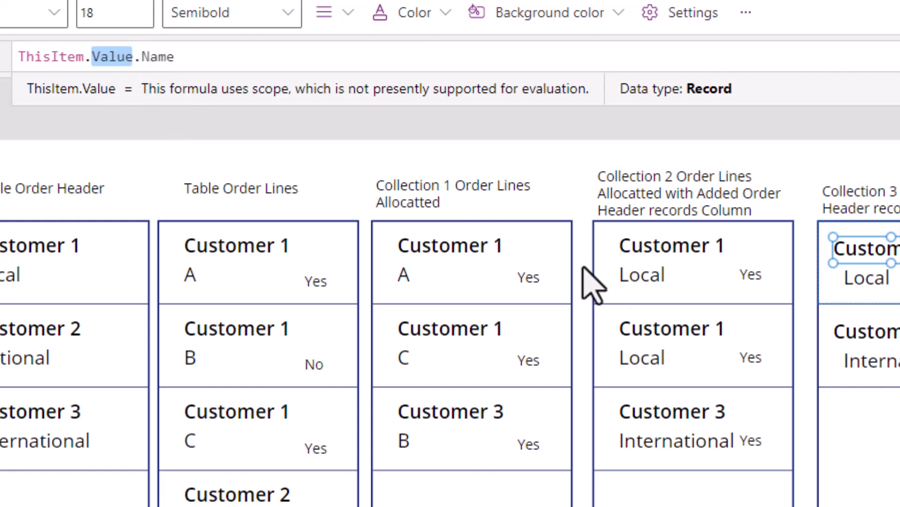
{"action": "mouse_move", "coordinate": [893, 304]}
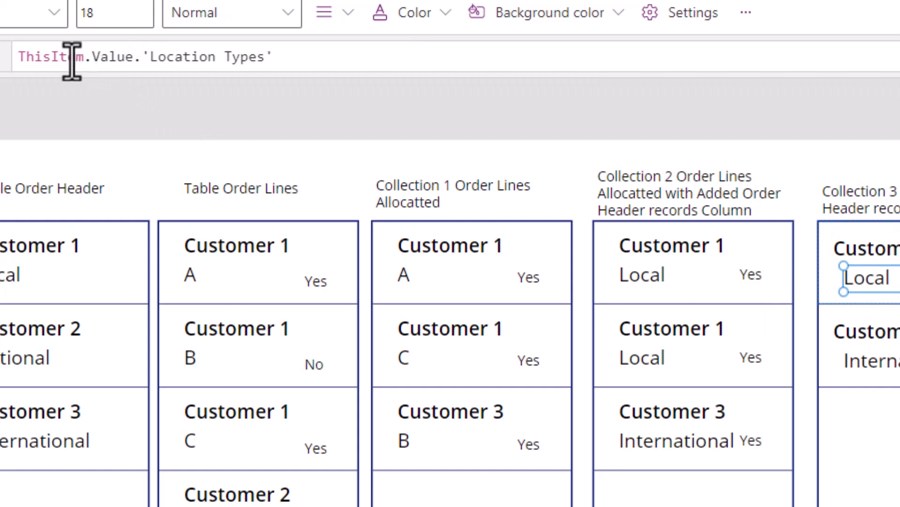
{"action": "double_click", "coordinate": [181, 57]}
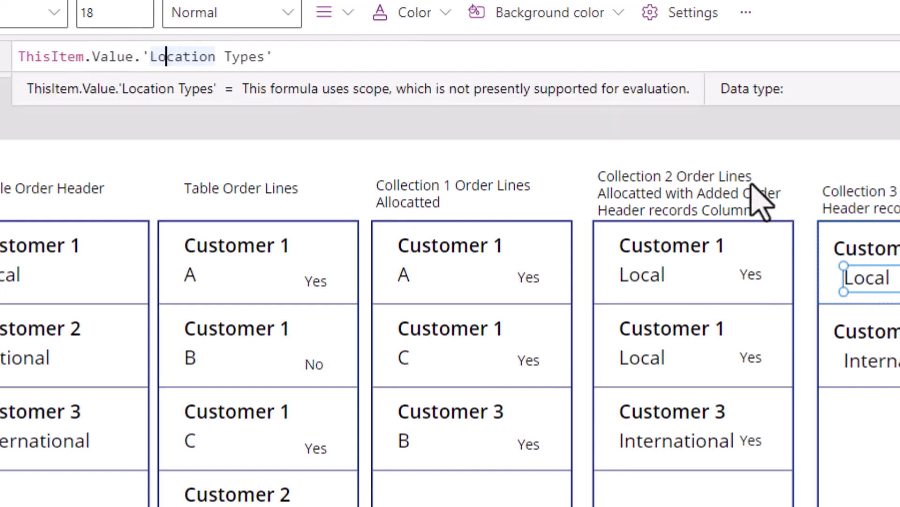
{"action": "mouse_move", "coordinate": [396, 304]}
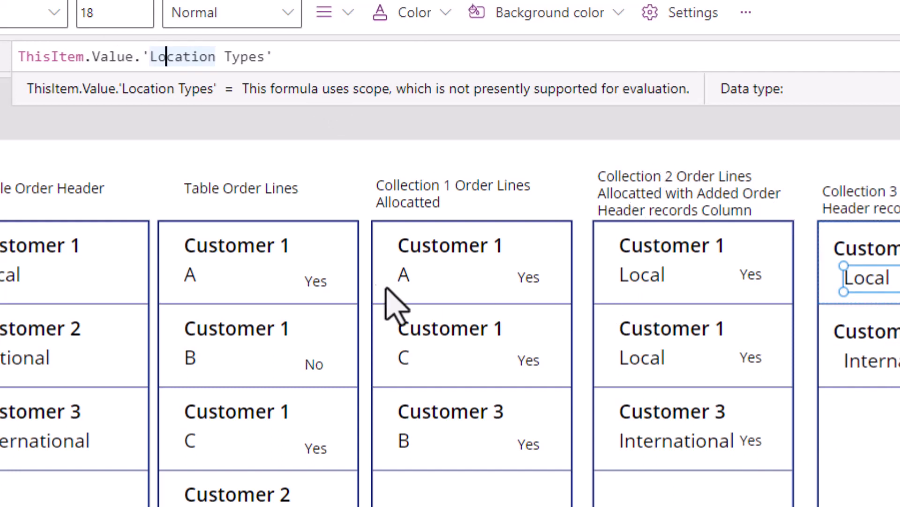
{"action": "mouse_move", "coordinate": [885, 218]}
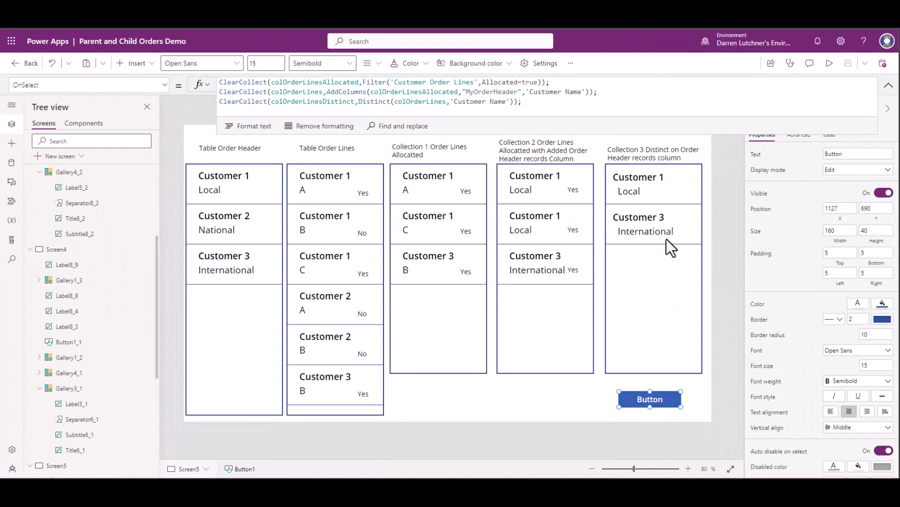
{"action": "mouse_move", "coordinate": [673, 285]}
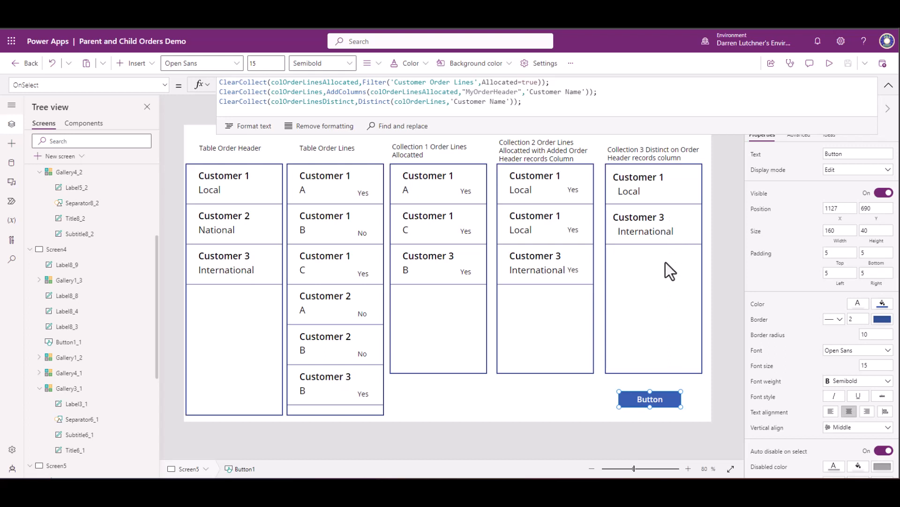
{"action": "mouse_move", "coordinate": [691, 262]}
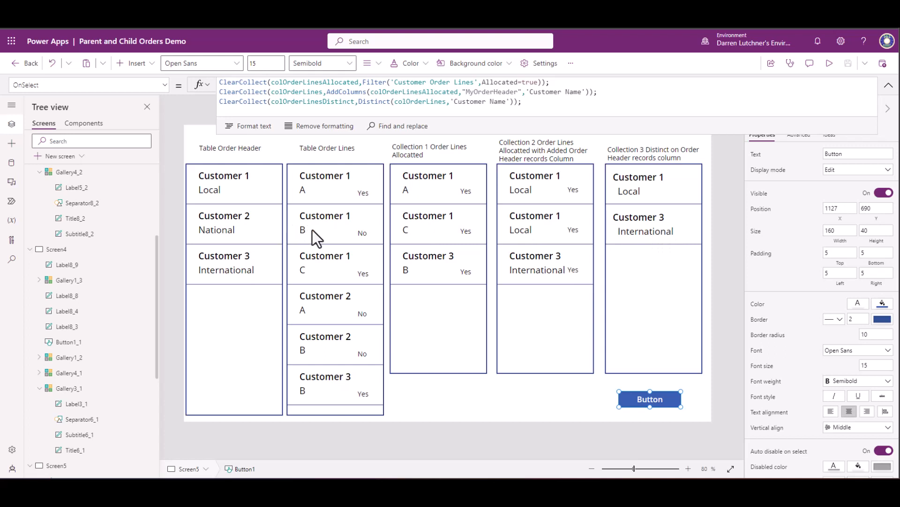
{"action": "mouse_move", "coordinate": [495, 363]}
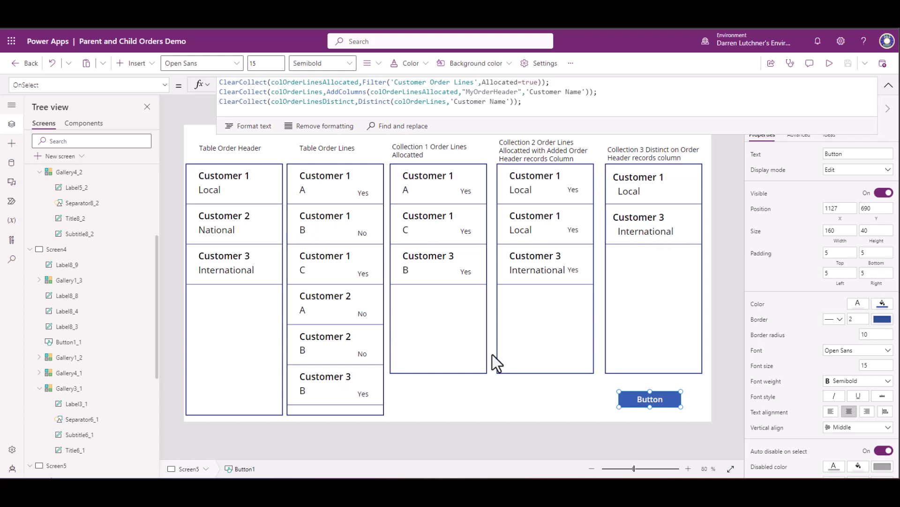